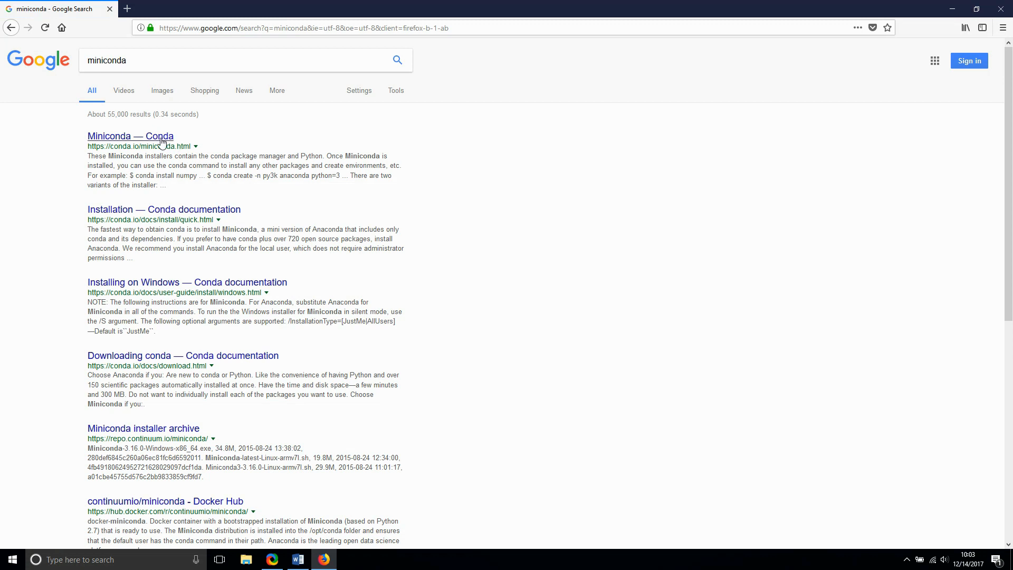
Step: Open the Miniconda download page and start the Python 3.6 Windows installer
click(129, 135)
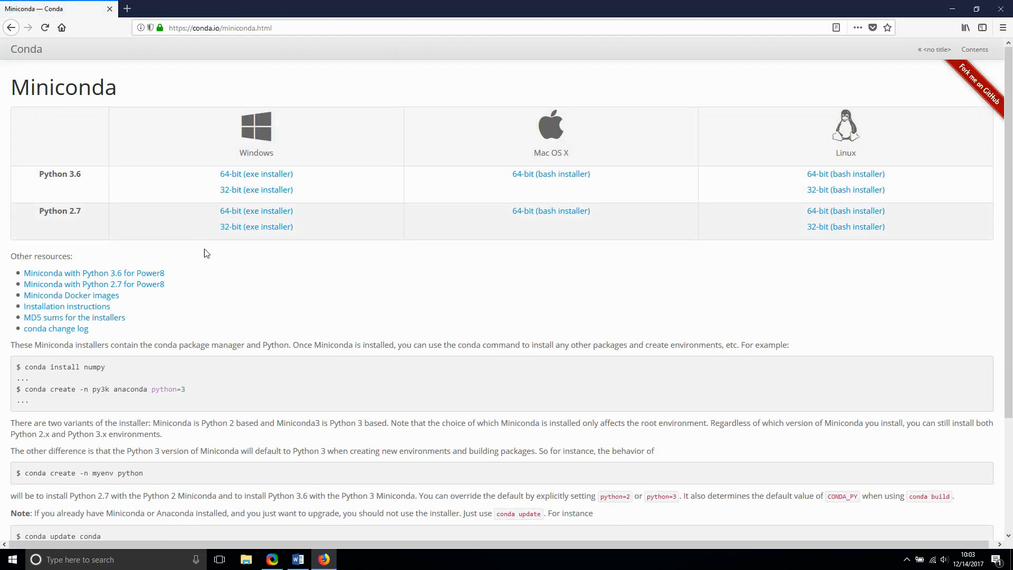
mouse_move(226, 291)
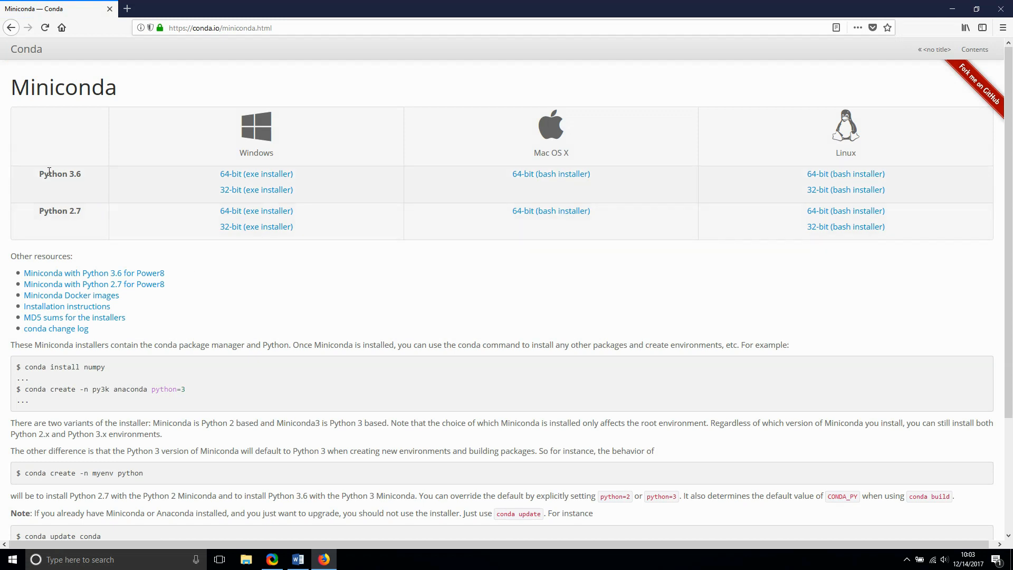
click(256, 190)
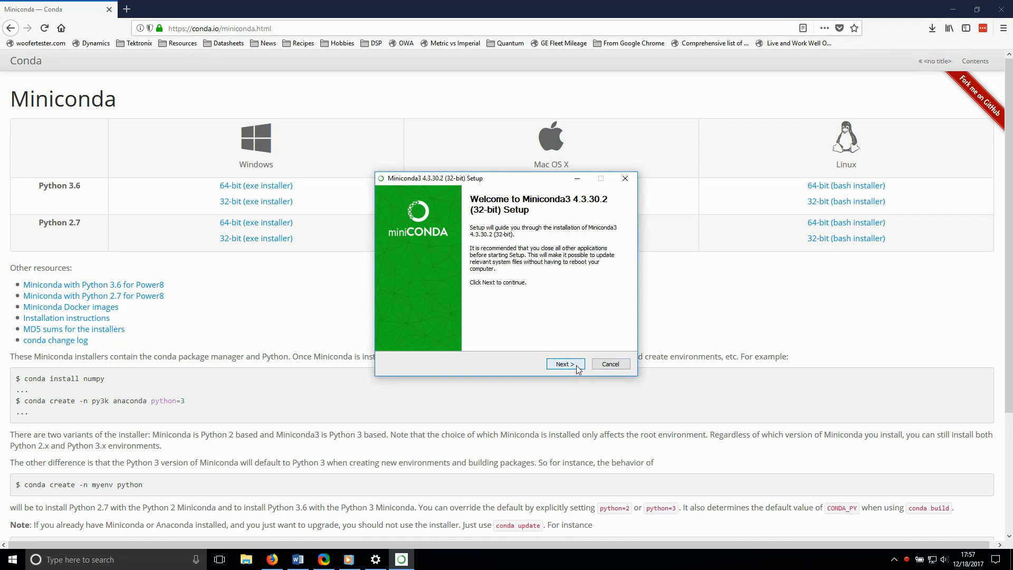
Step: Accept the Miniconda license and keep the 'Just Me' install and the default folder
click(564, 363)
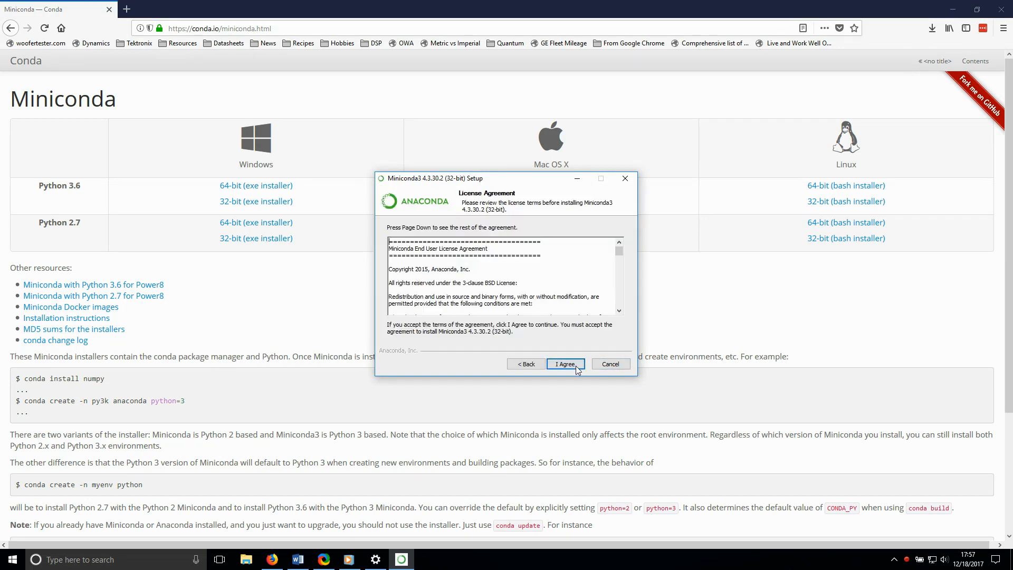
click(564, 363)
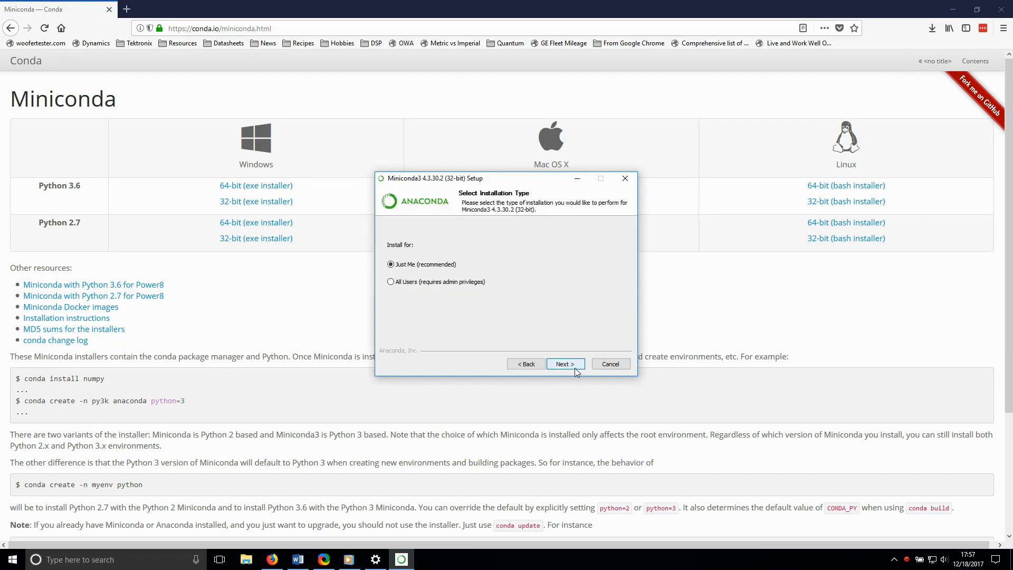
click(564, 363)
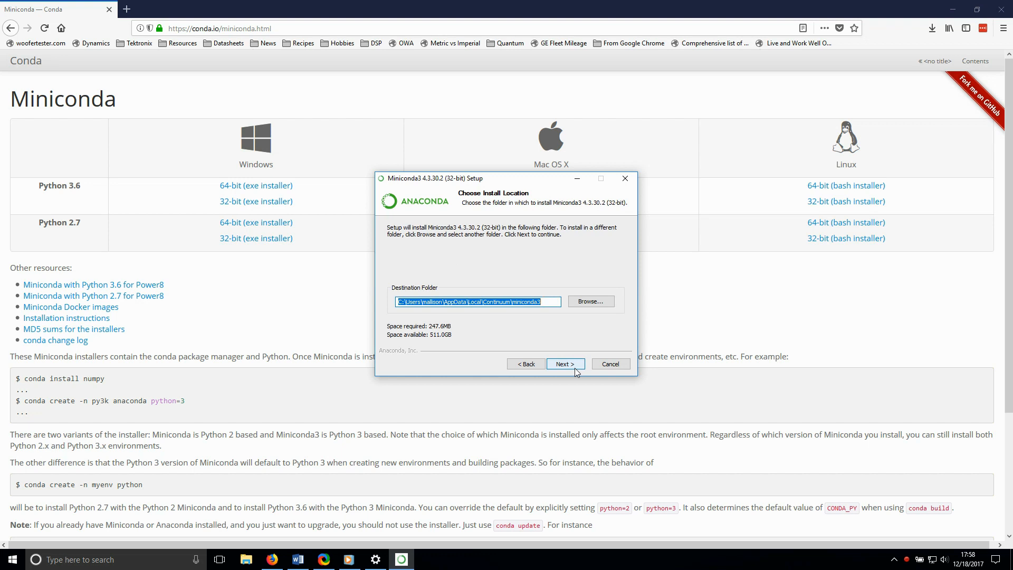
click(565, 363)
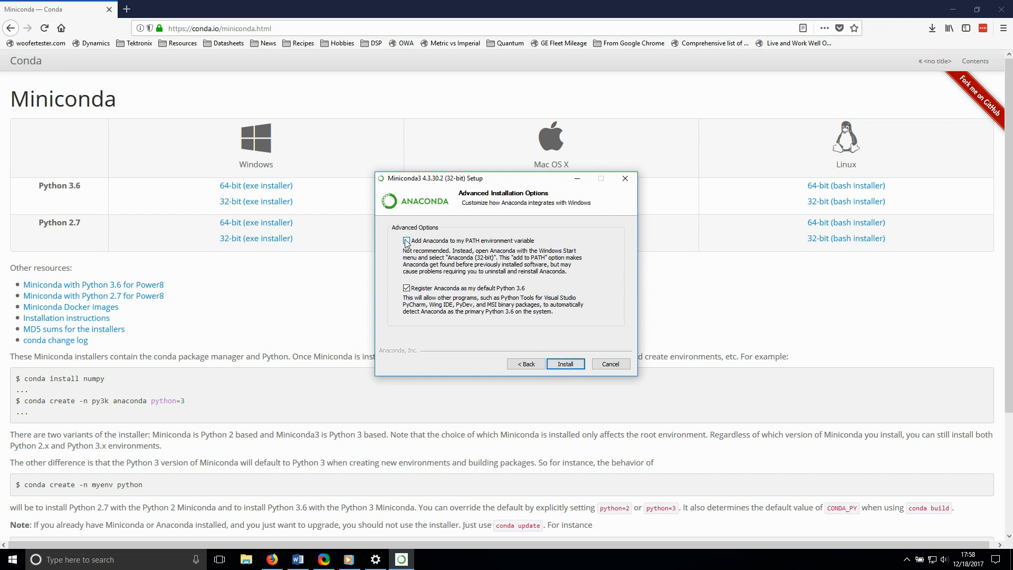
Step: Enable 'Add Anaconda to my PATH environment variable' and run the install
click(406, 241)
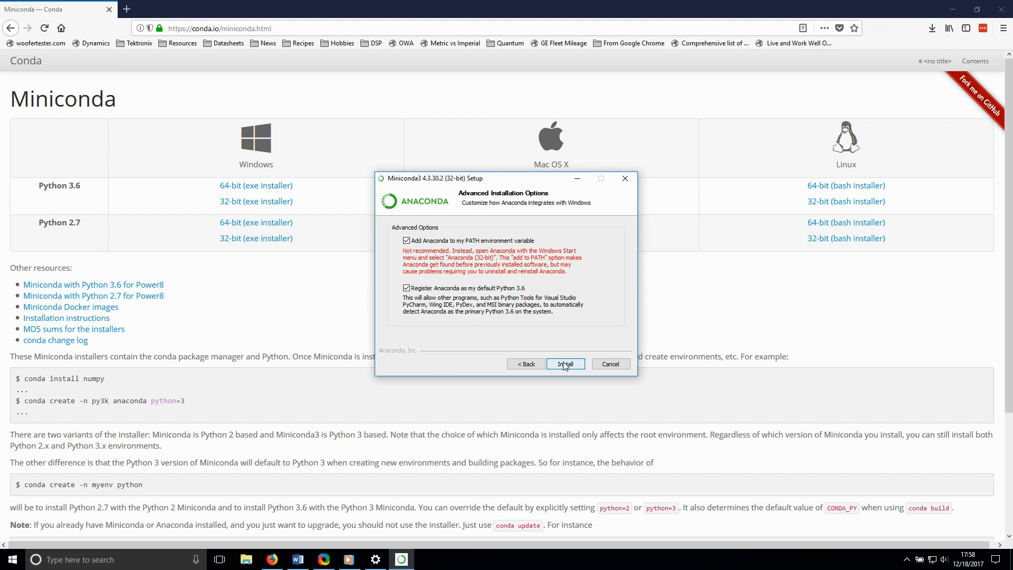
click(565, 363)
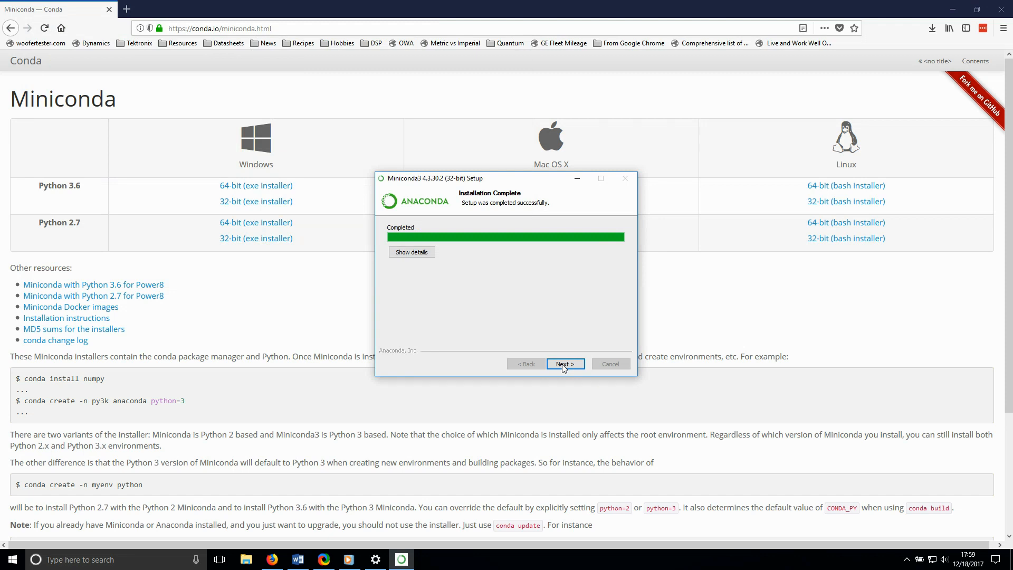
Step: Finish Miniconda3 Setup with both Learn more options left unticked
click(564, 364)
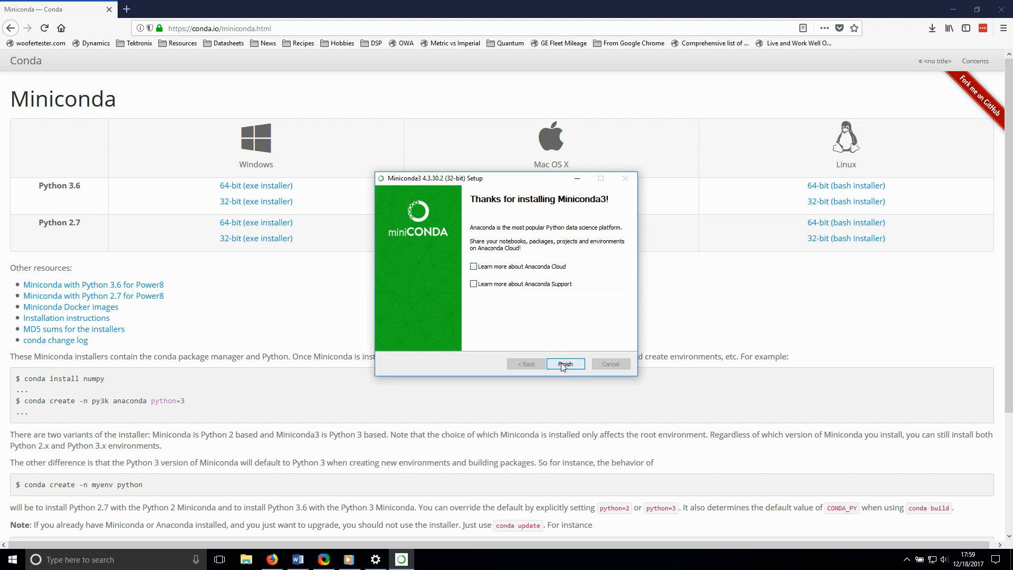
click(564, 363)
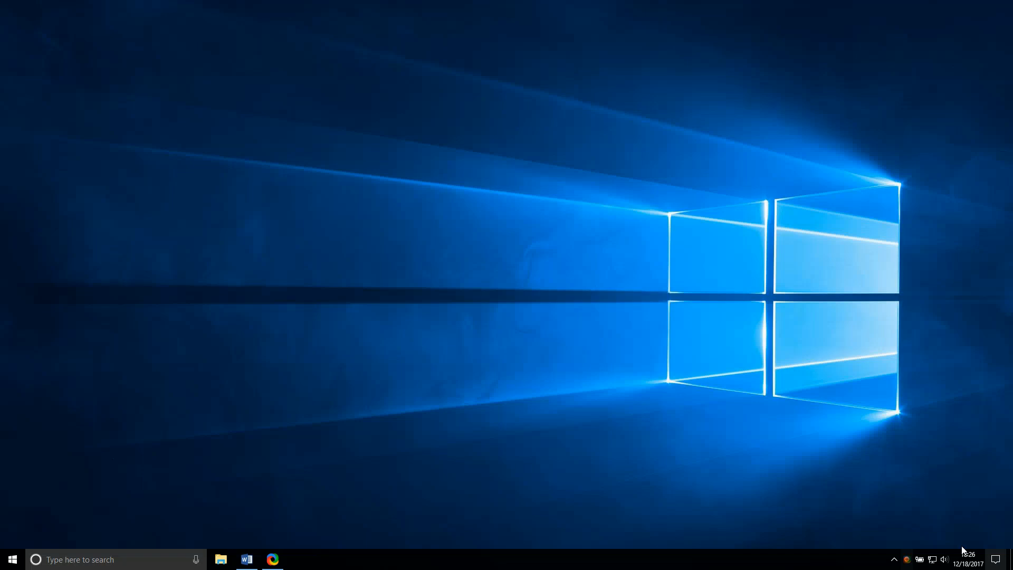
mouse_move(582, 334)
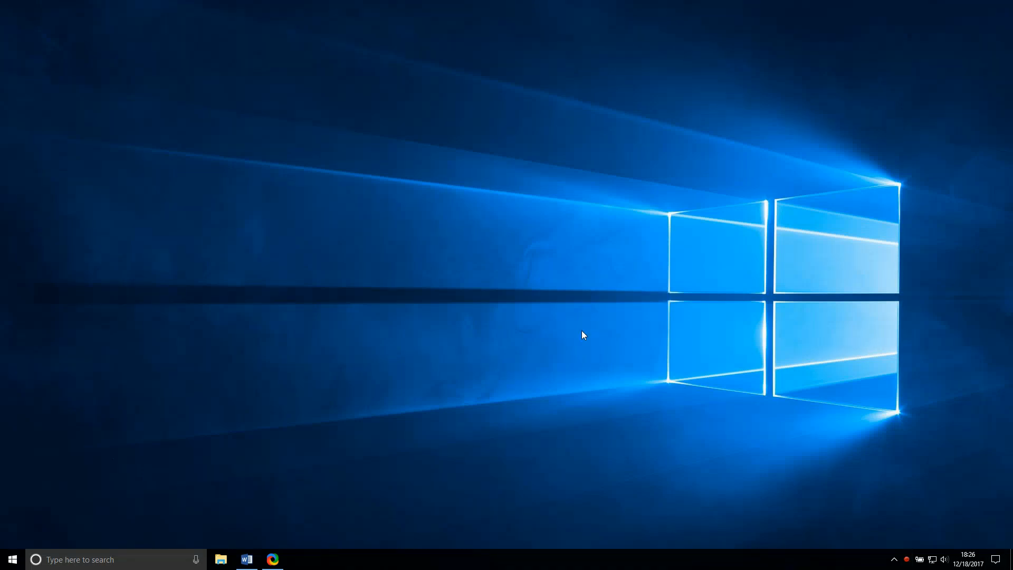
Step: Run 'pip install pyvisa' in a new Command Prompt
click(299, 559)
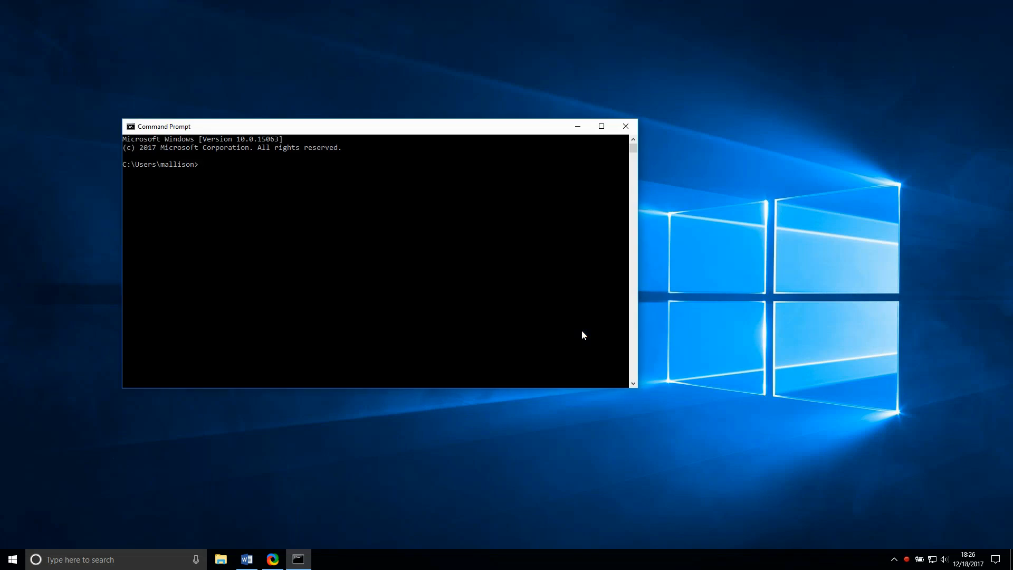
text(pip i)
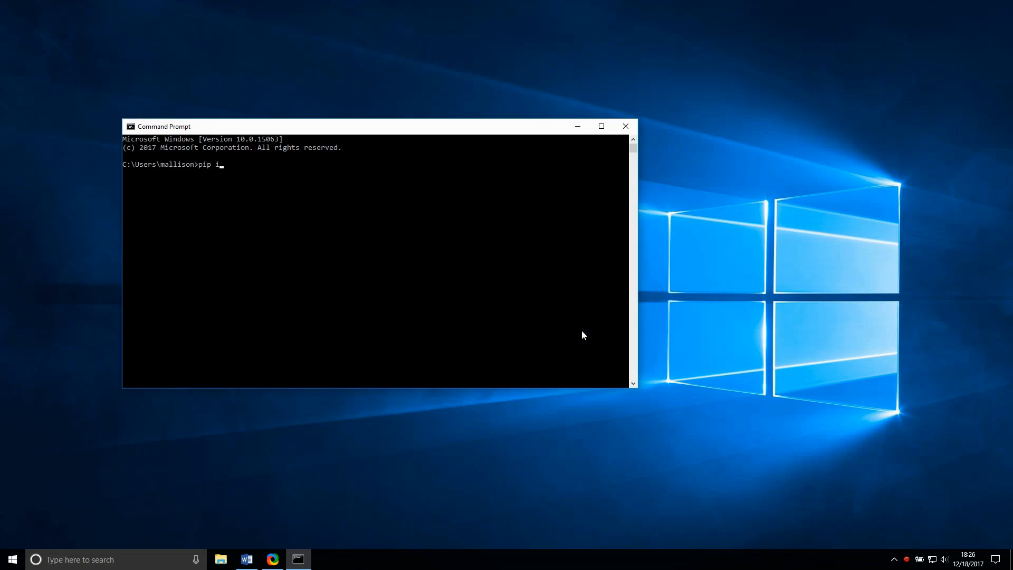
text(nstall pyvisa)
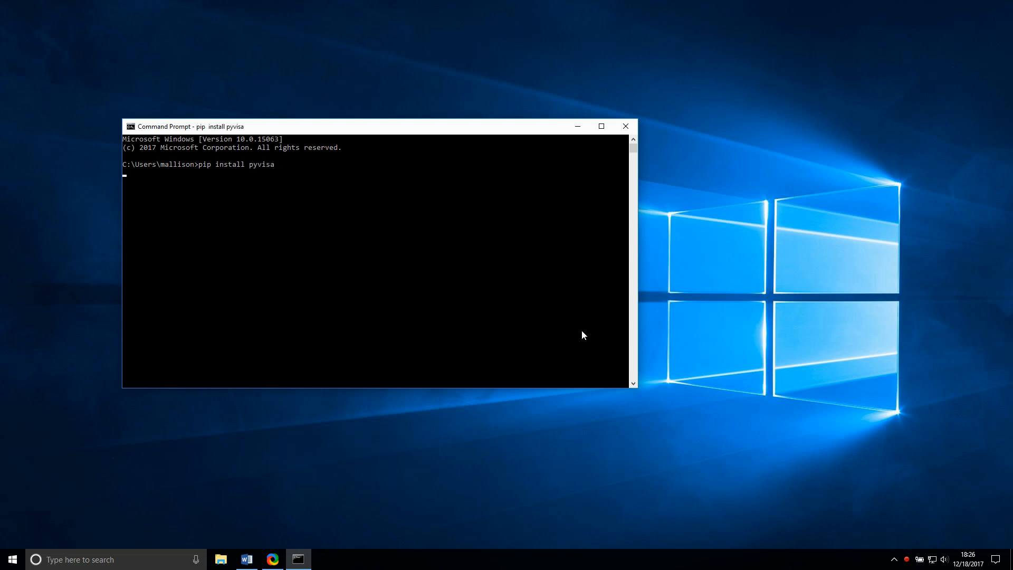
key(enter)
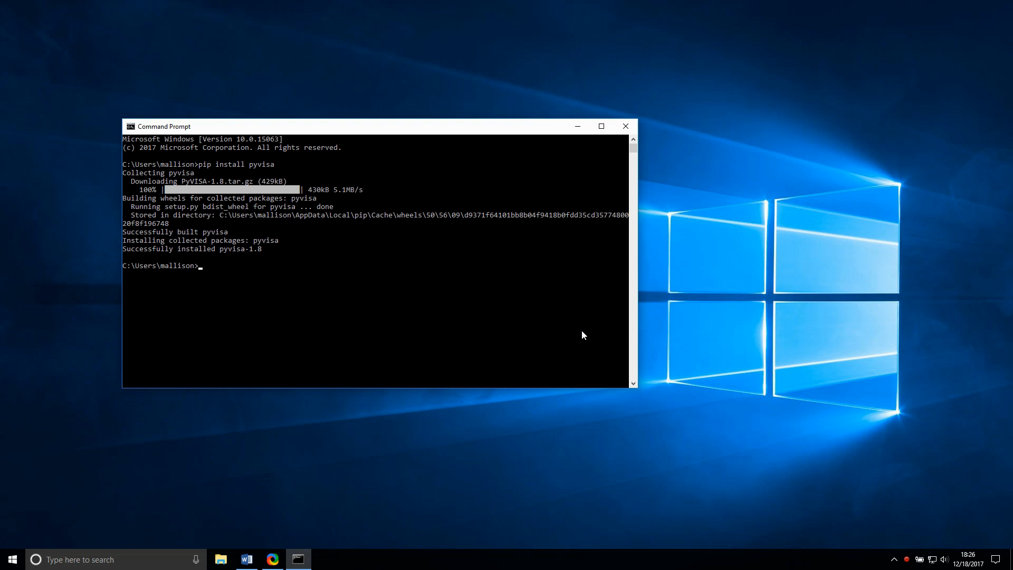
Step: Run 'conda install matplotlib' in the Command Prompt
text(conda install matp)
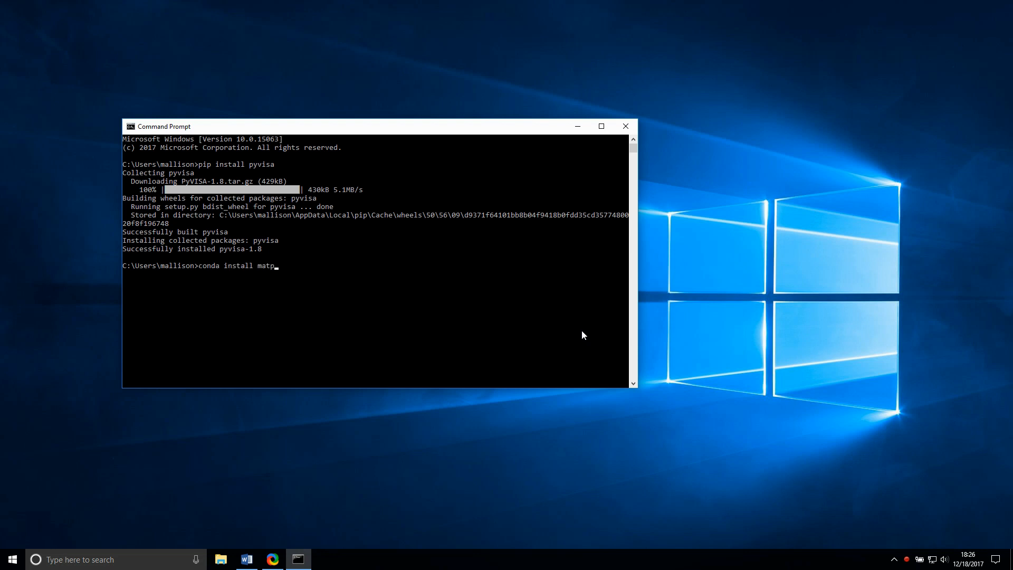
text(lotlib)
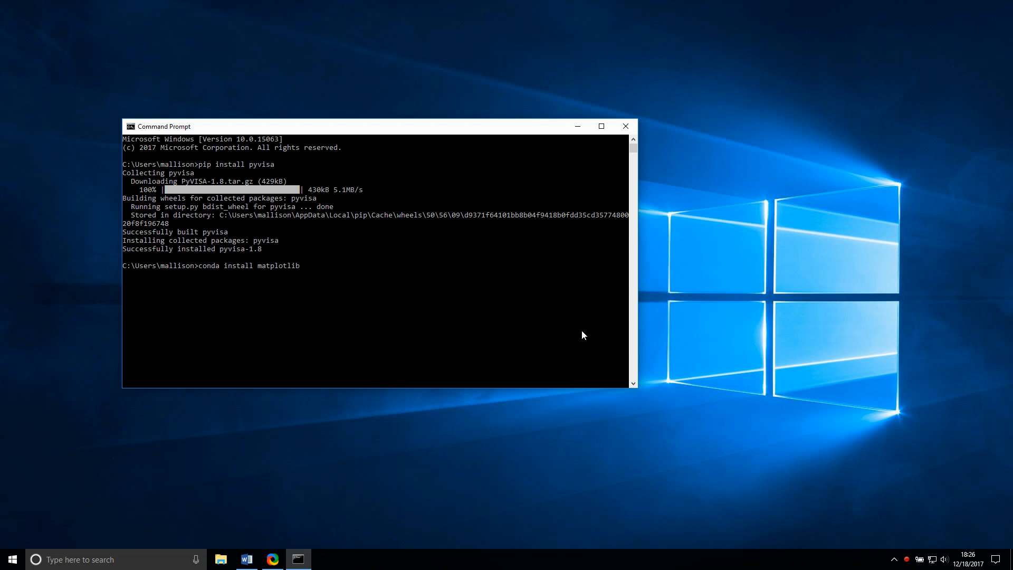
key(enter)
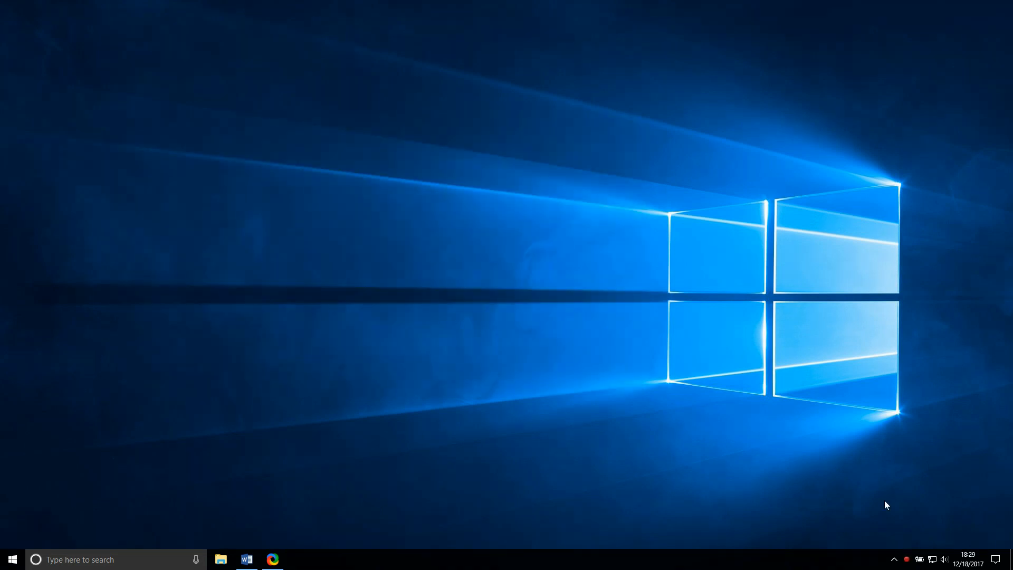
Step: In a Python prompt, import visa, matplotlib and numpy, then close the window
click(12, 558)
text(python)
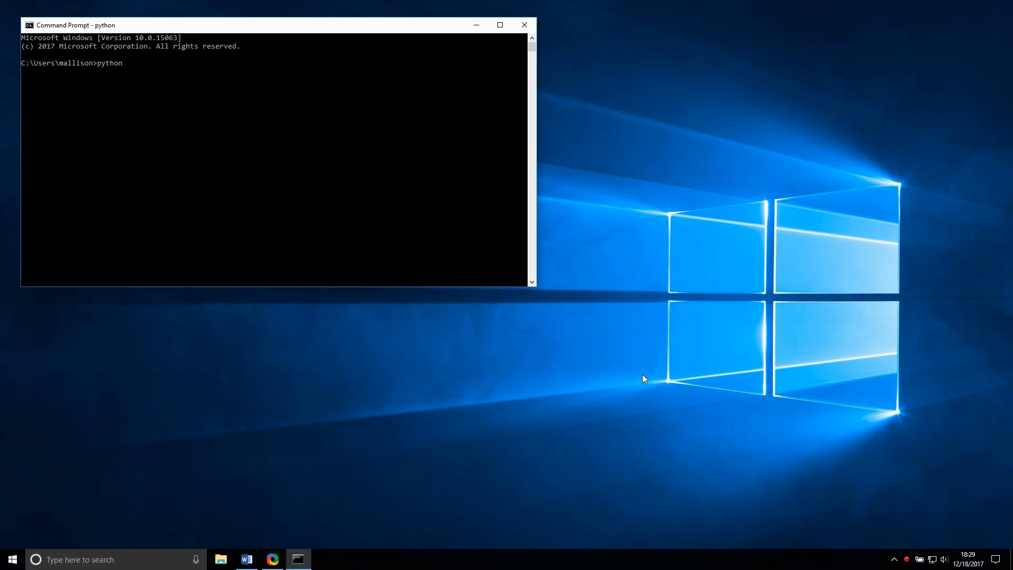
text(import)
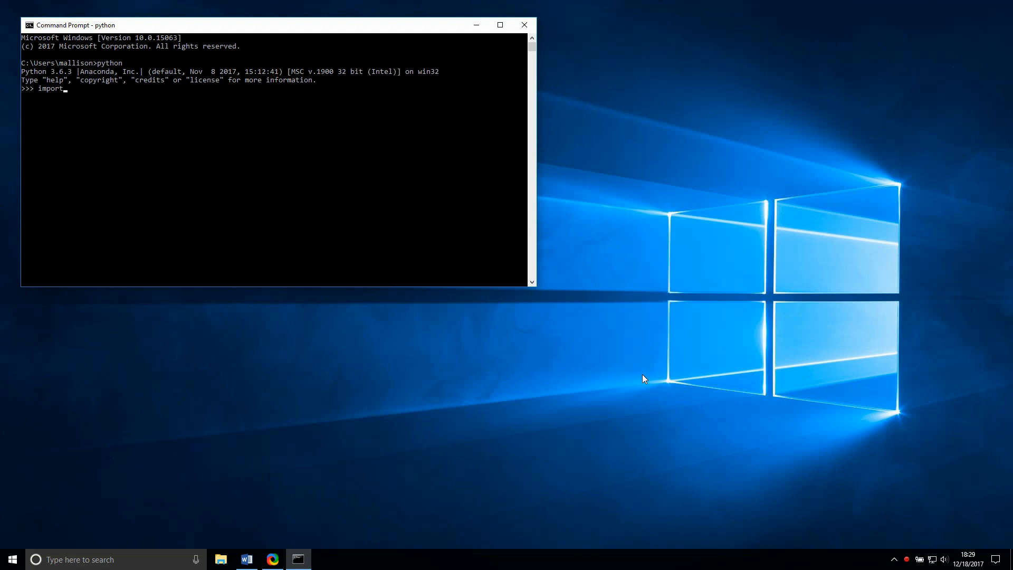
text(visa)
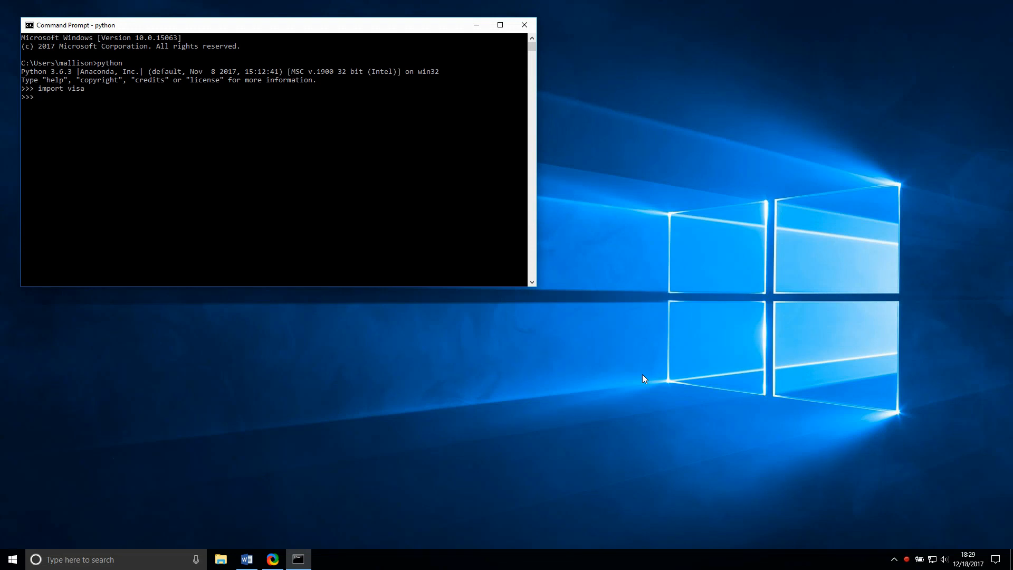
text(import matplotlib)
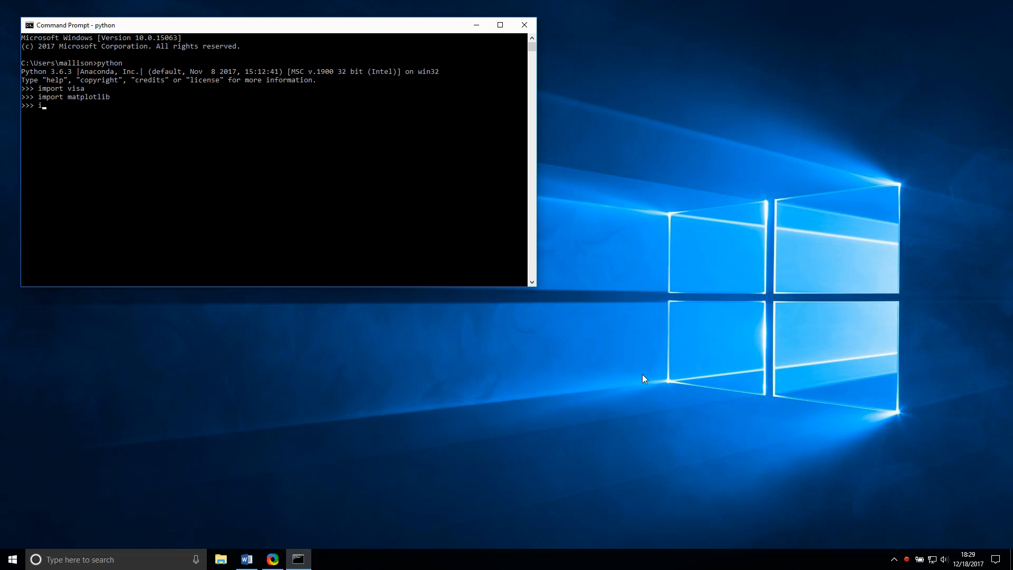
text(import numpy)
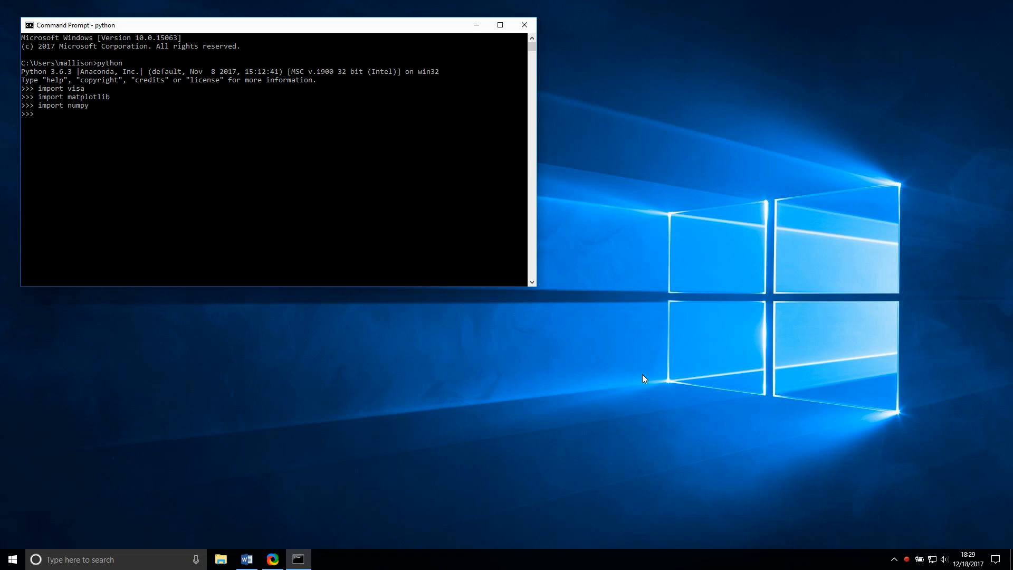
click(524, 24)
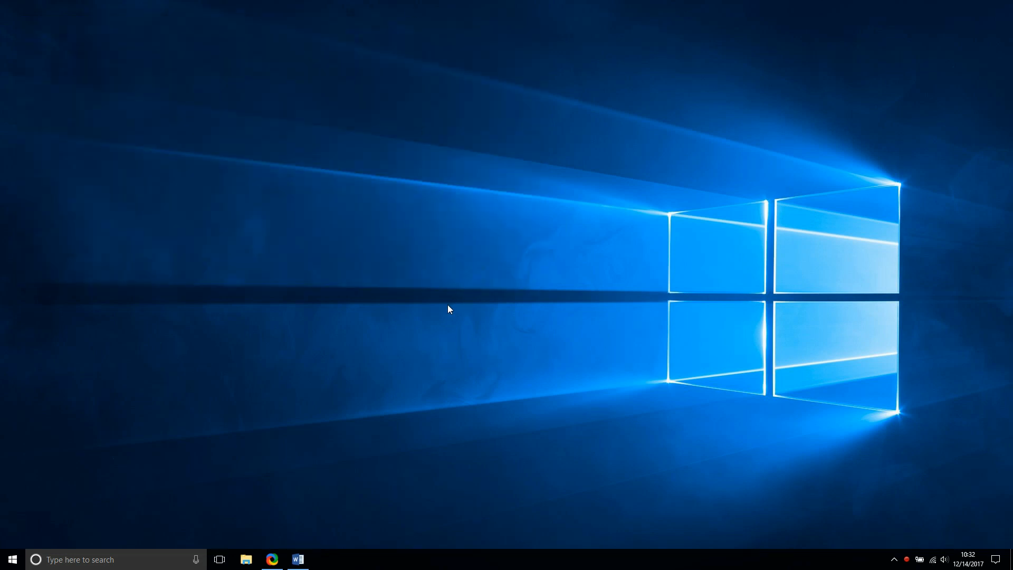
Step: Launch Firefox and open the 'Download - Sublime Text' search result
text(firef)
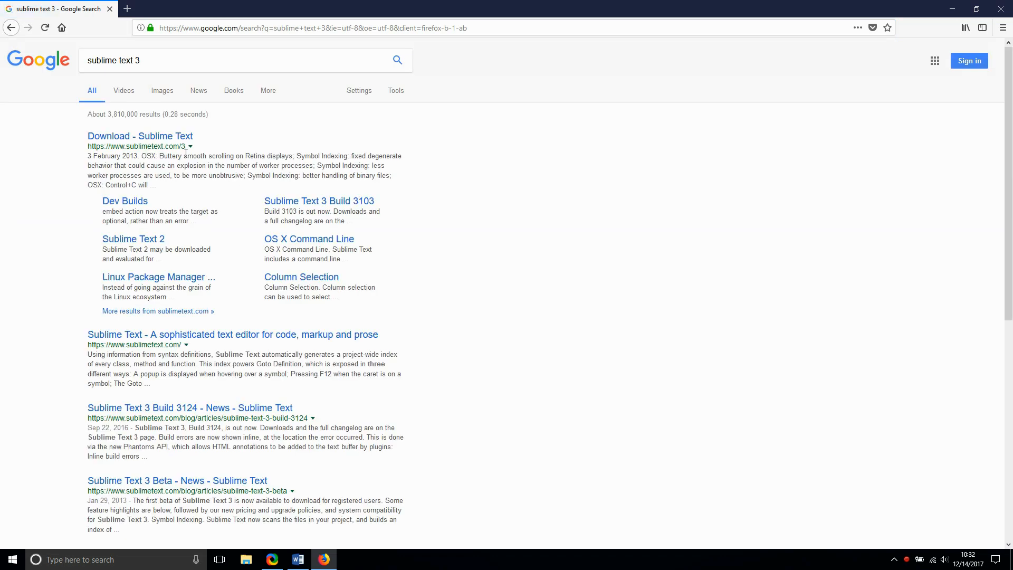
click(140, 136)
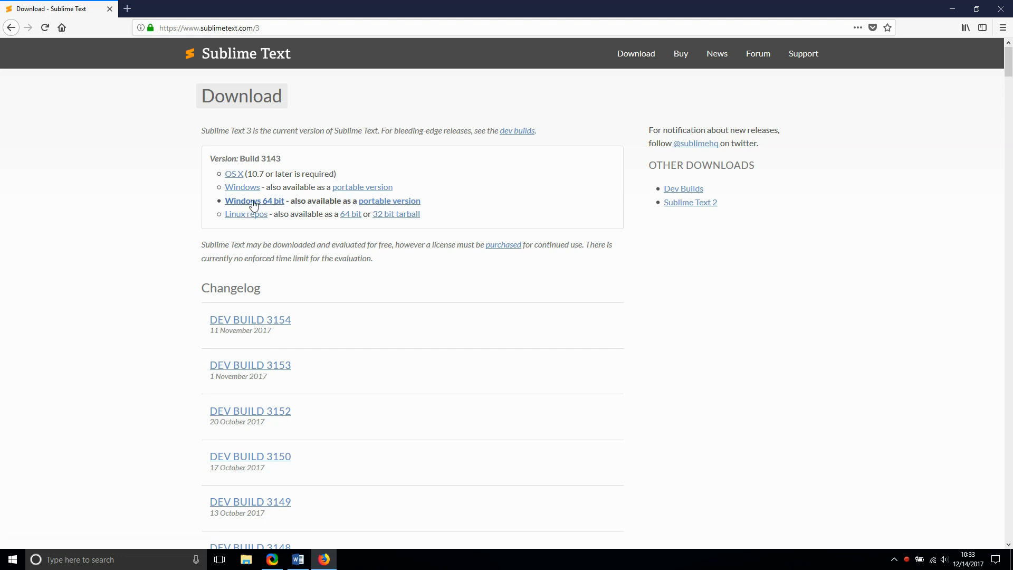
Step: Save the Windows 64-bit Sublime Text installer to Downloads
click(253, 200)
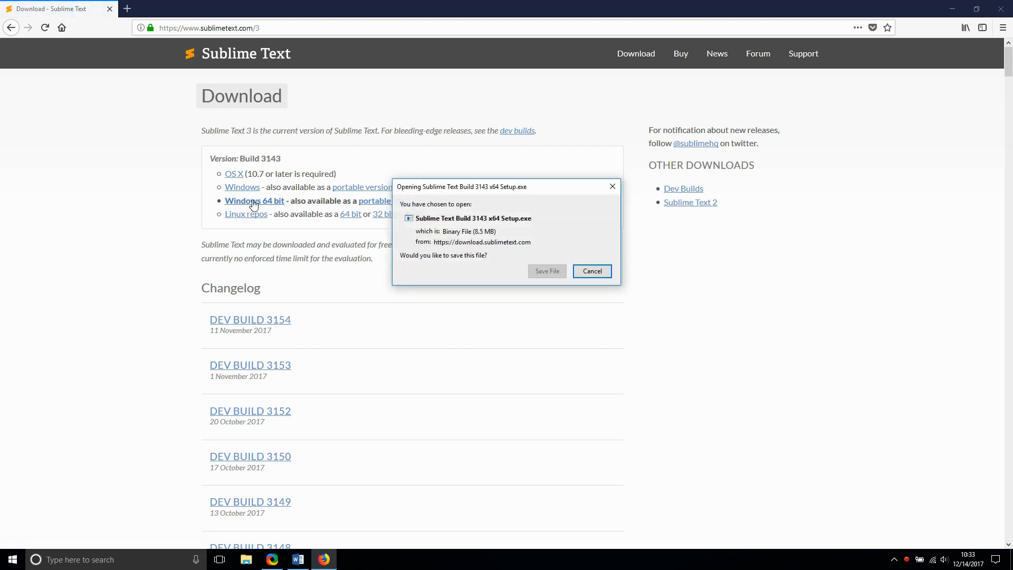
click(546, 270)
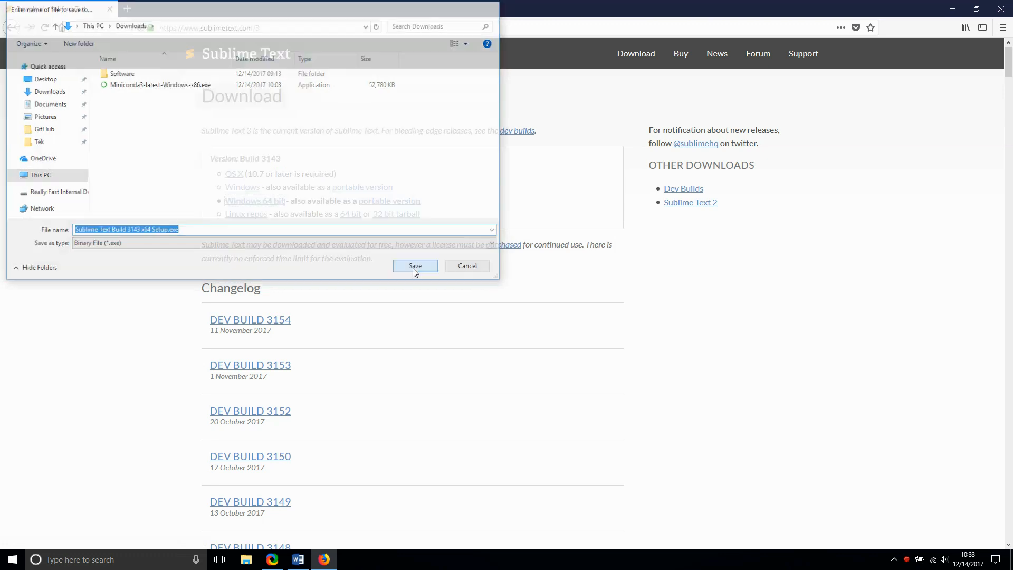
click(414, 266)
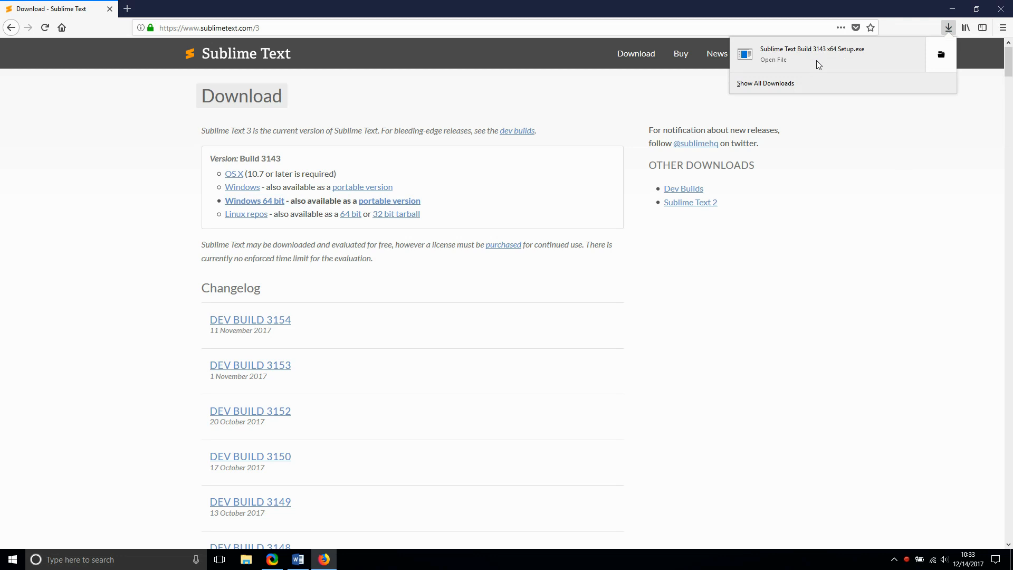
Step: Run the downloaded installer, allow UAC, and install Sublime Text 3 with default options
click(811, 54)
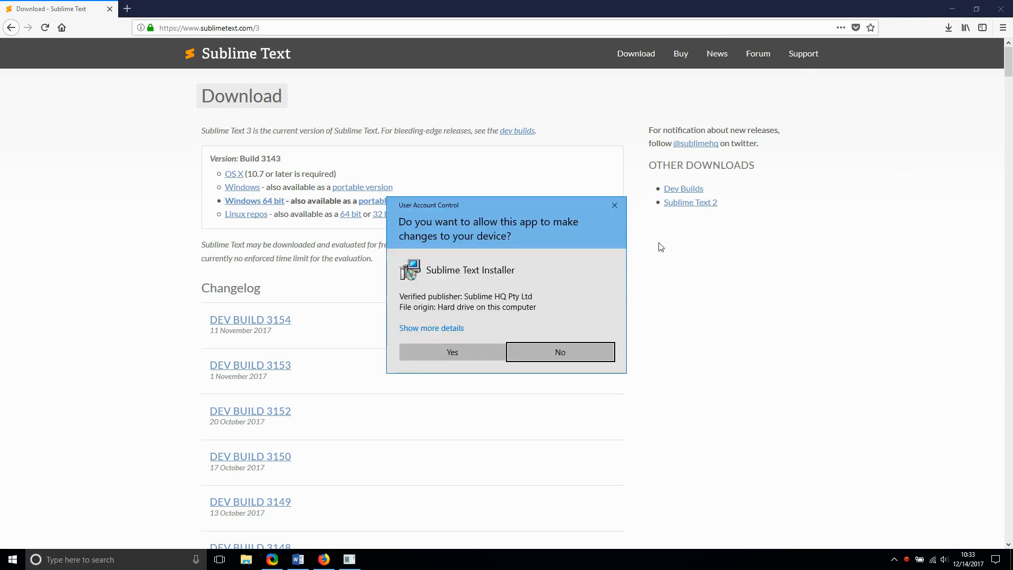
click(451, 351)
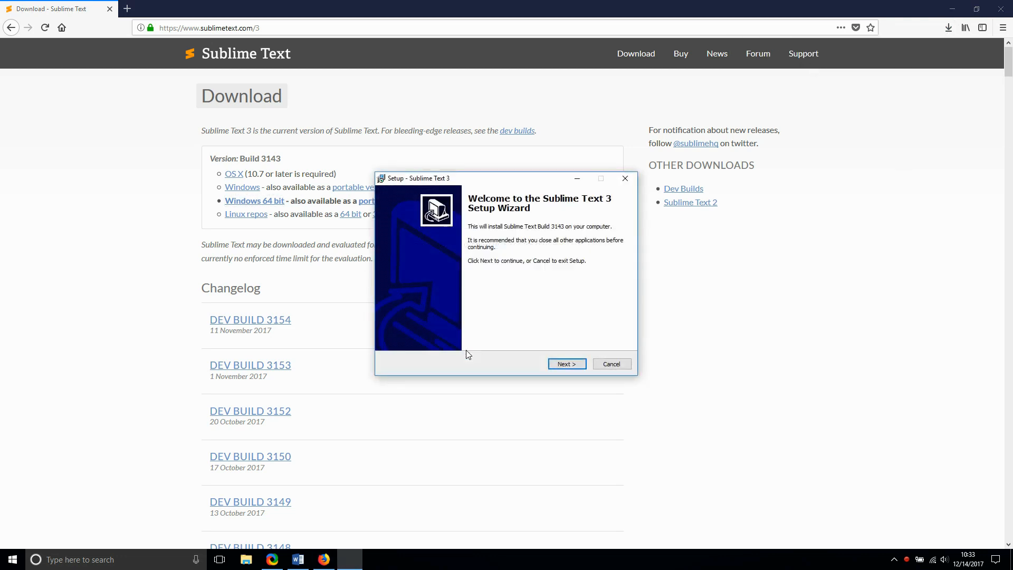
click(566, 363)
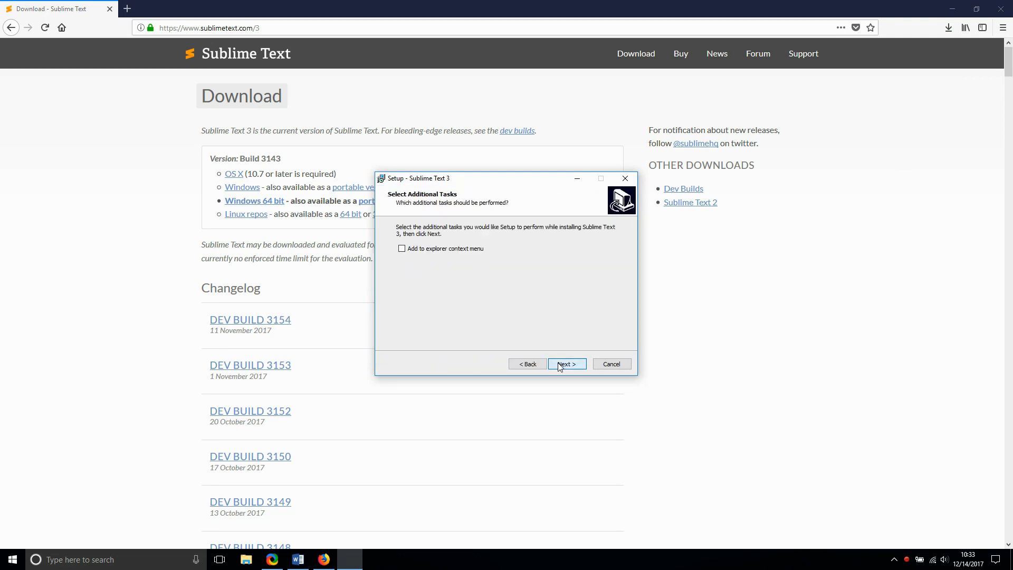
click(565, 364)
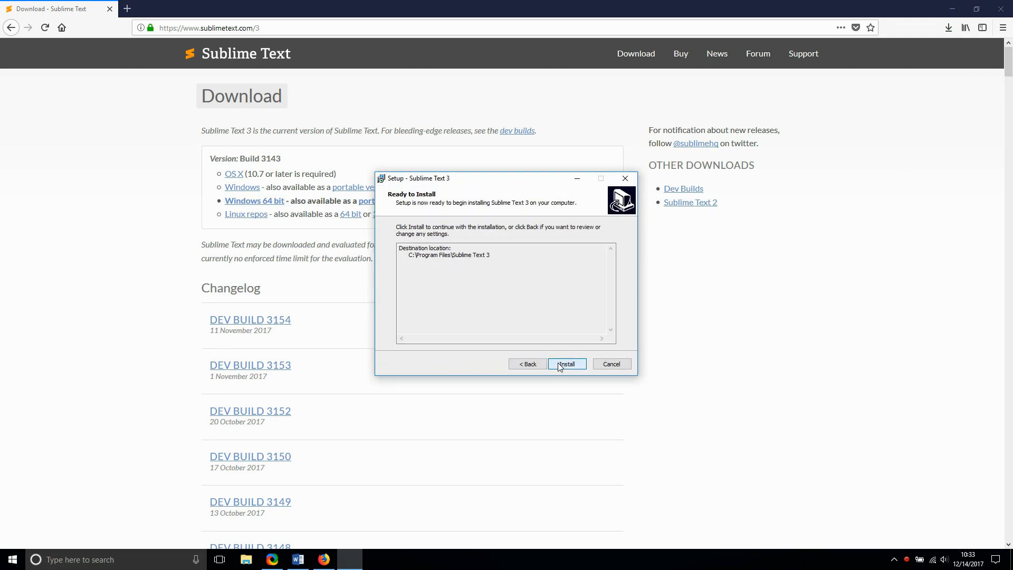
click(566, 363)
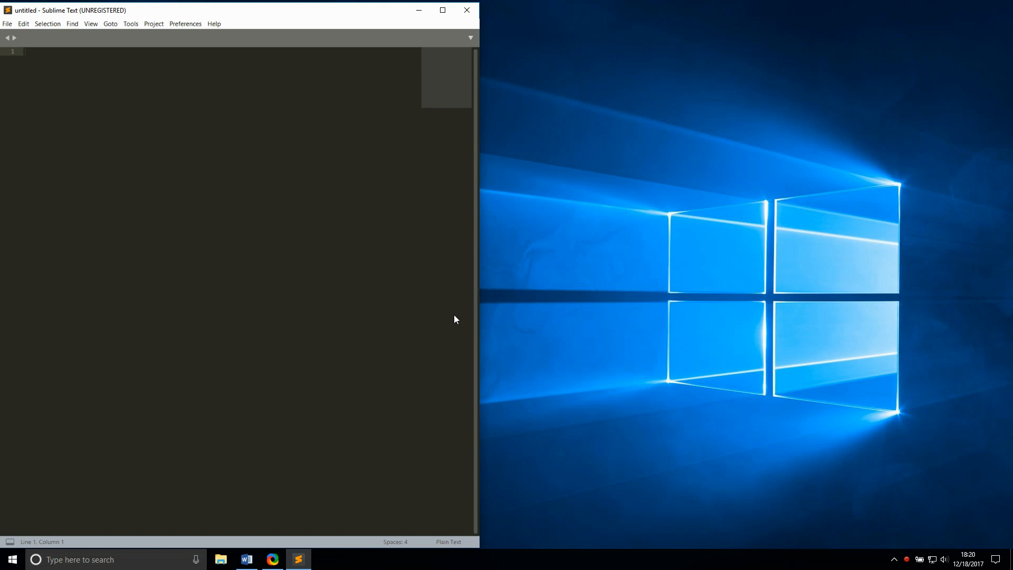
Step: Install Package Control from the Tools menu and dismiss the success message
click(130, 23)
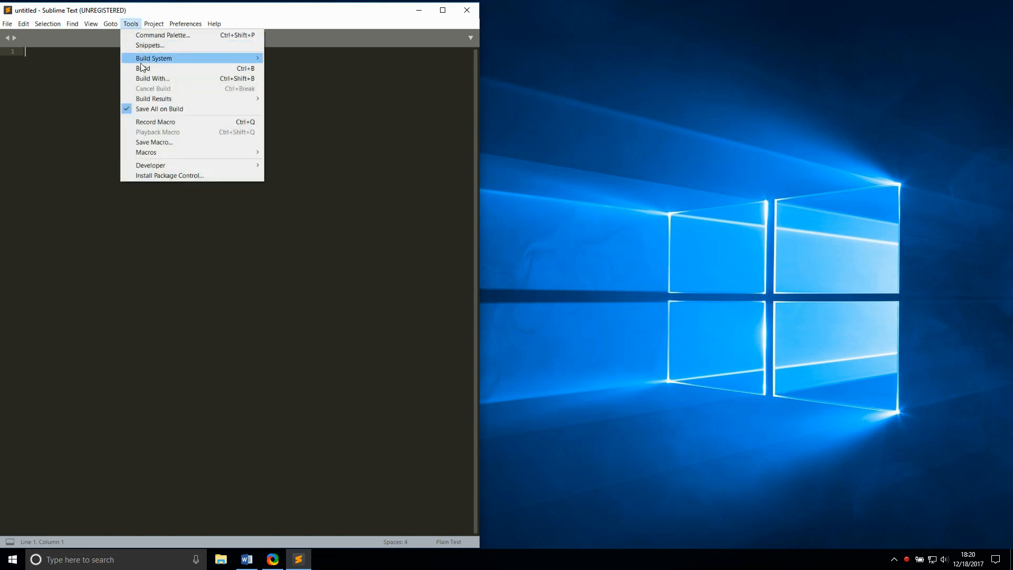
click(160, 179)
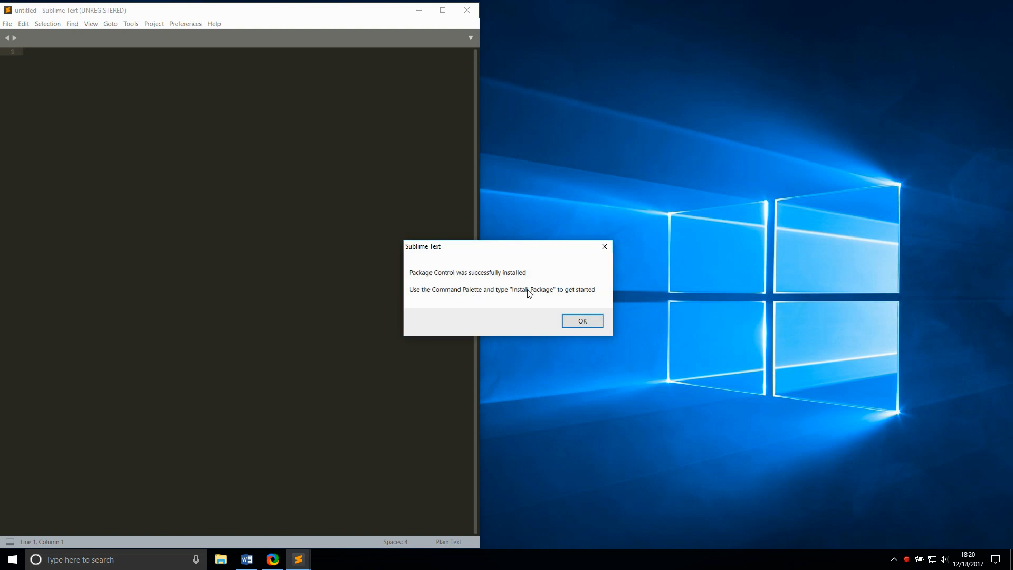
click(581, 321)
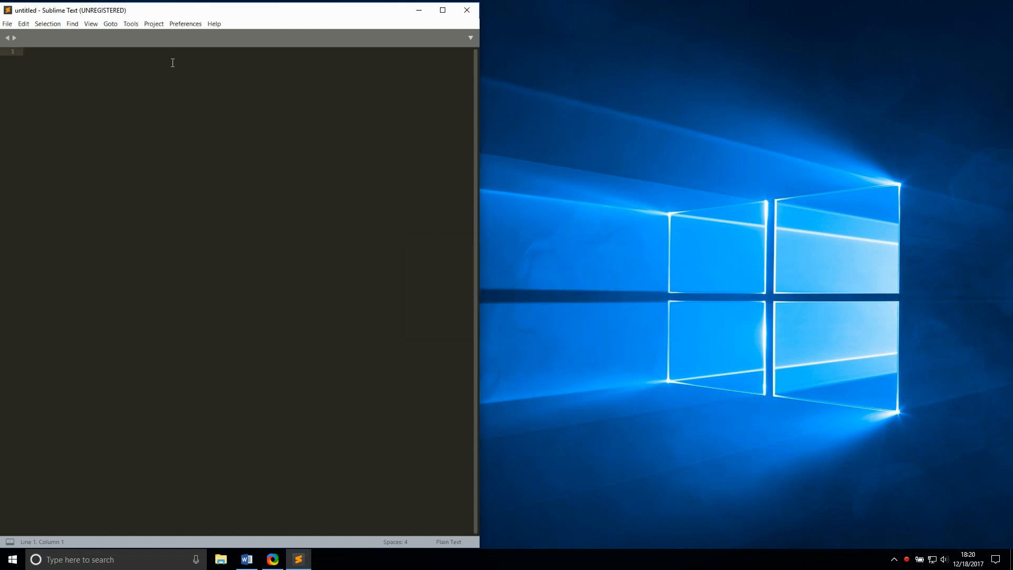
Step: Install the Anaconda package through Package Control's Install Package command
click(130, 23)
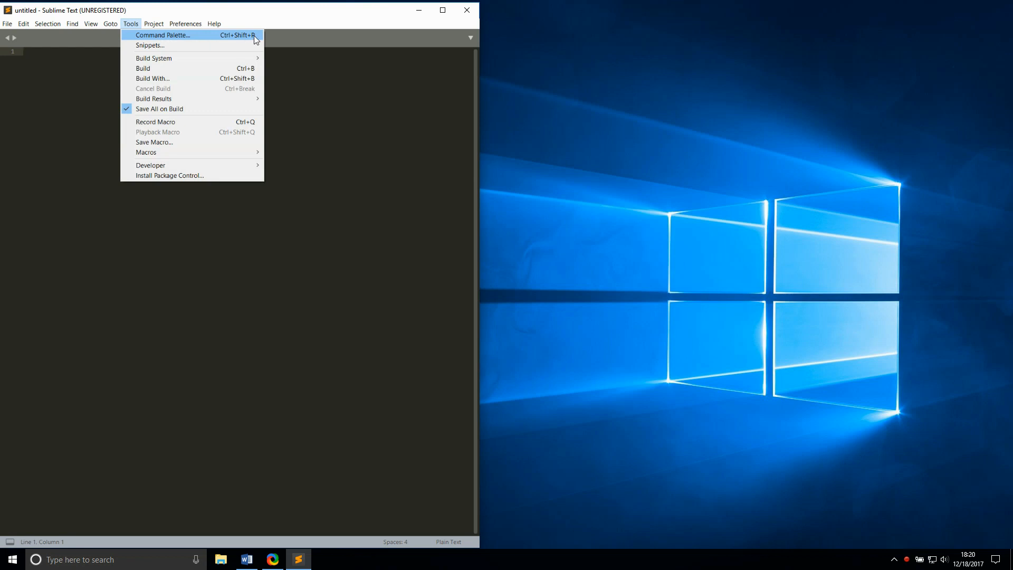
click(163, 35)
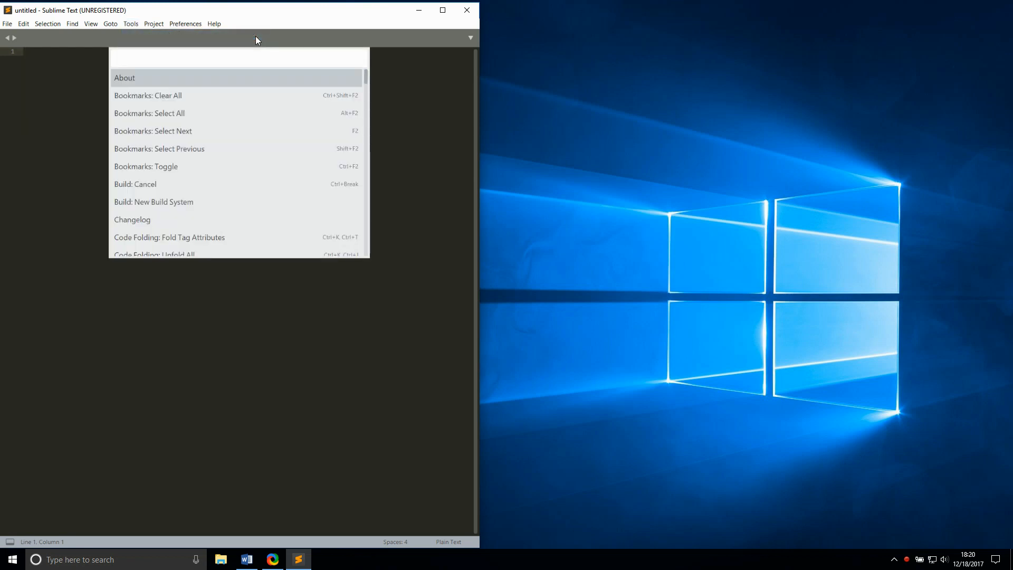
text(package control:)
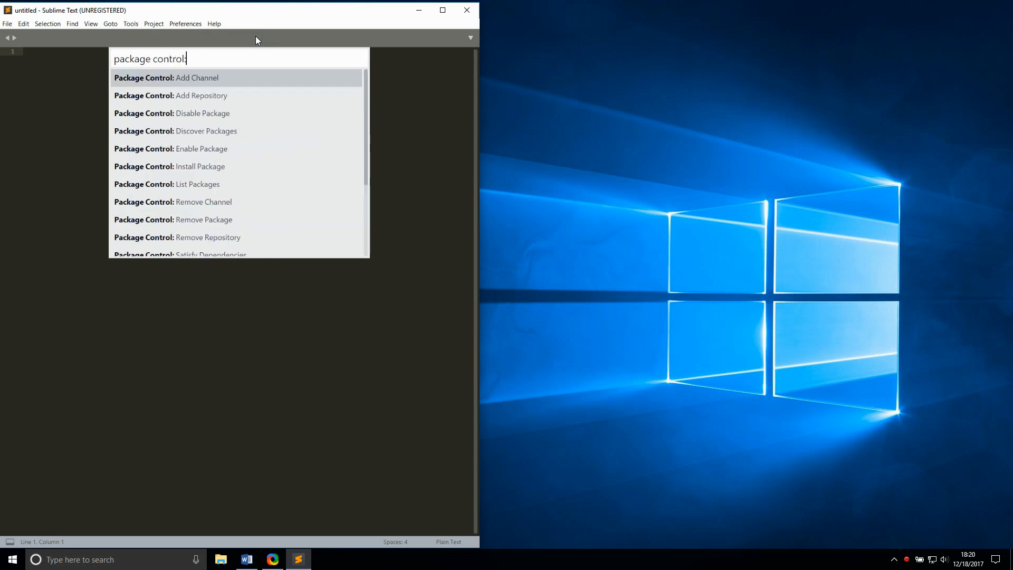
text(install)
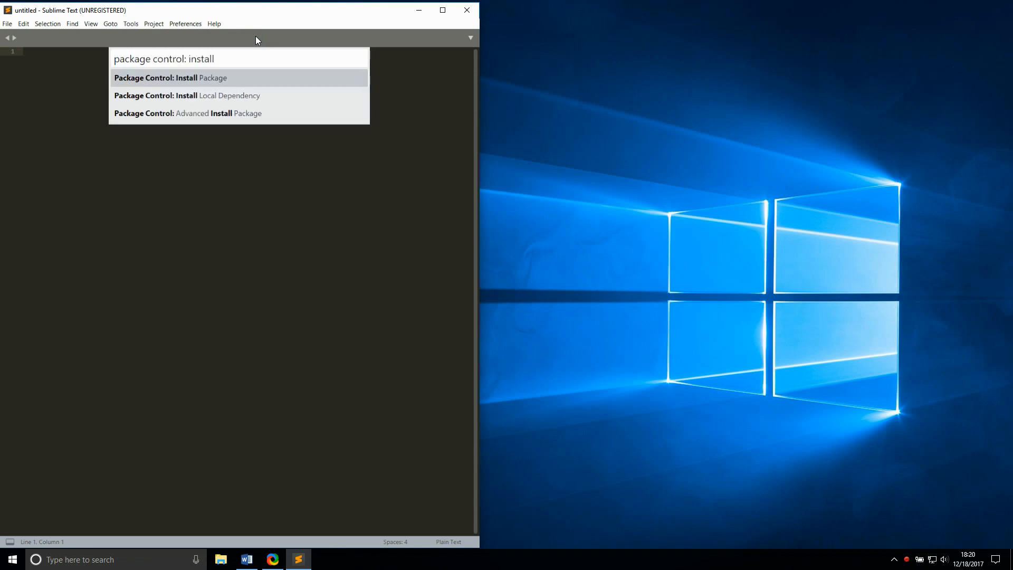
click(170, 78)
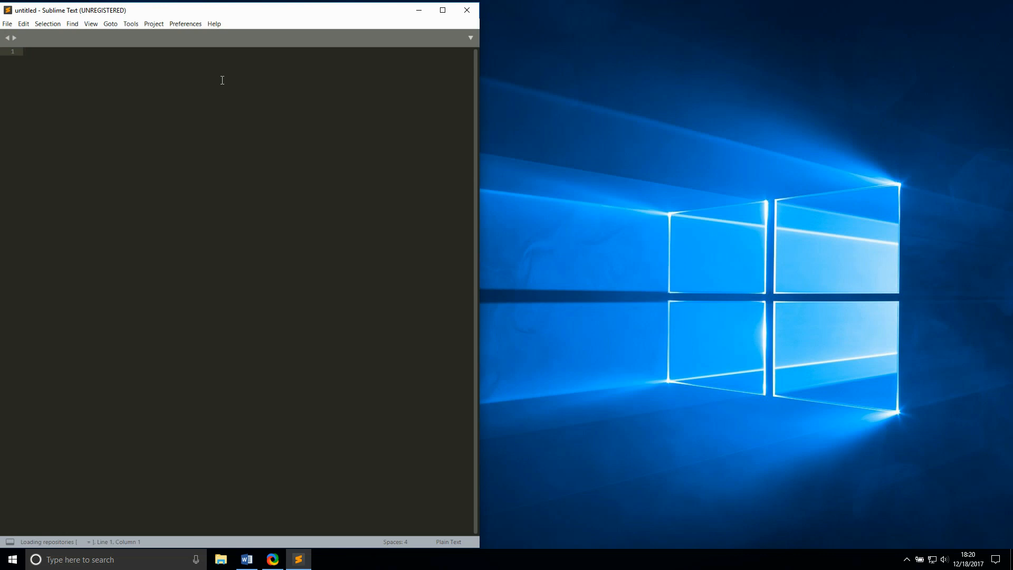
text(anaconda)
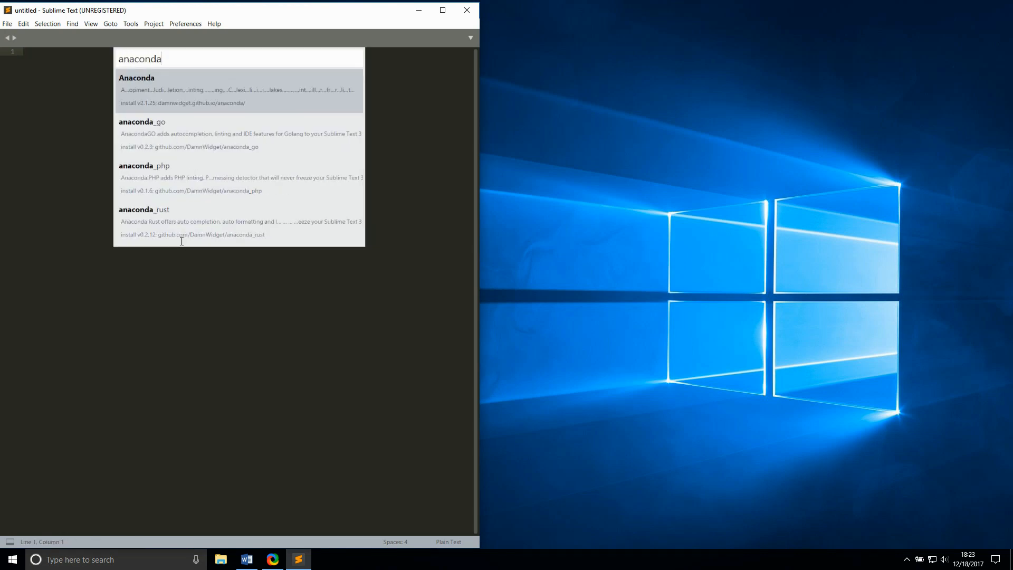
click(136, 78)
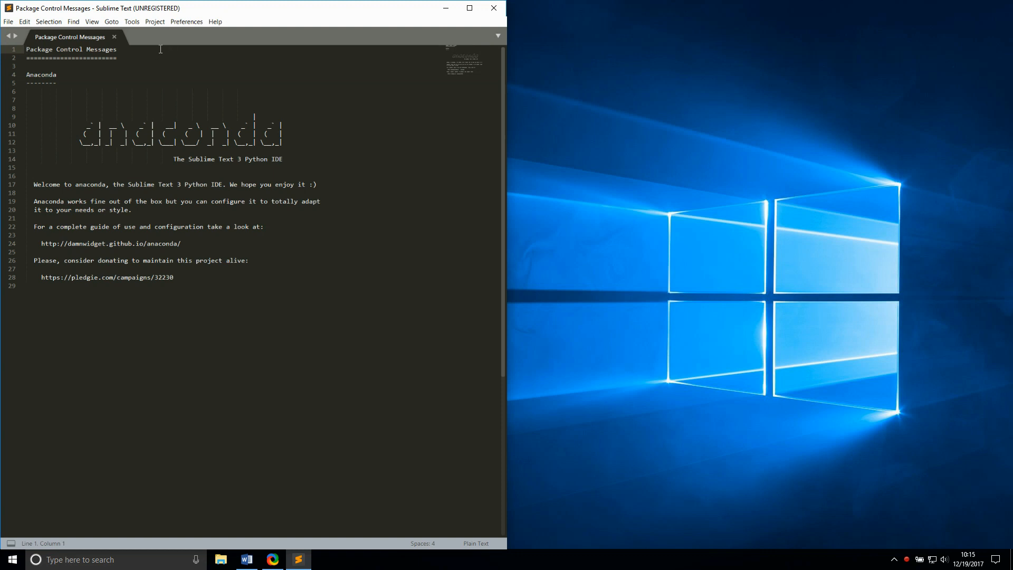
Step: Open Anaconda's Settings – User file, set a two-column layout, and reopen Anaconda's Package Settings
click(186, 21)
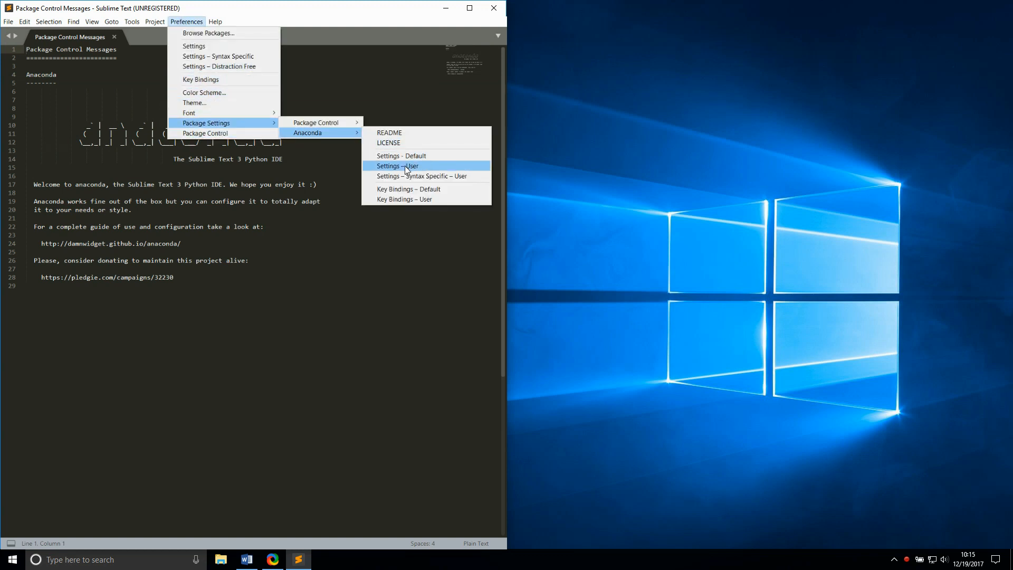
click(397, 166)
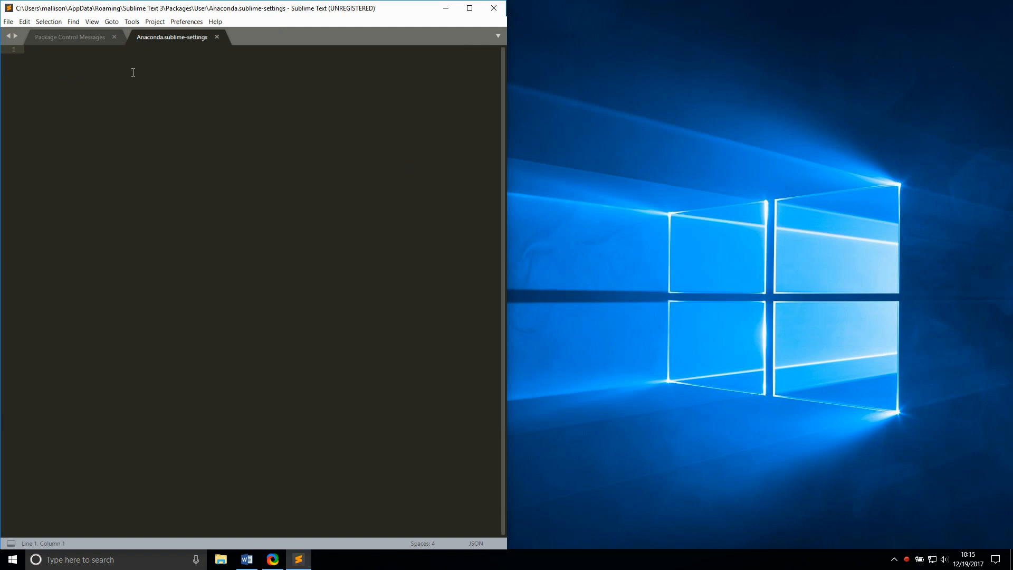
click(92, 21)
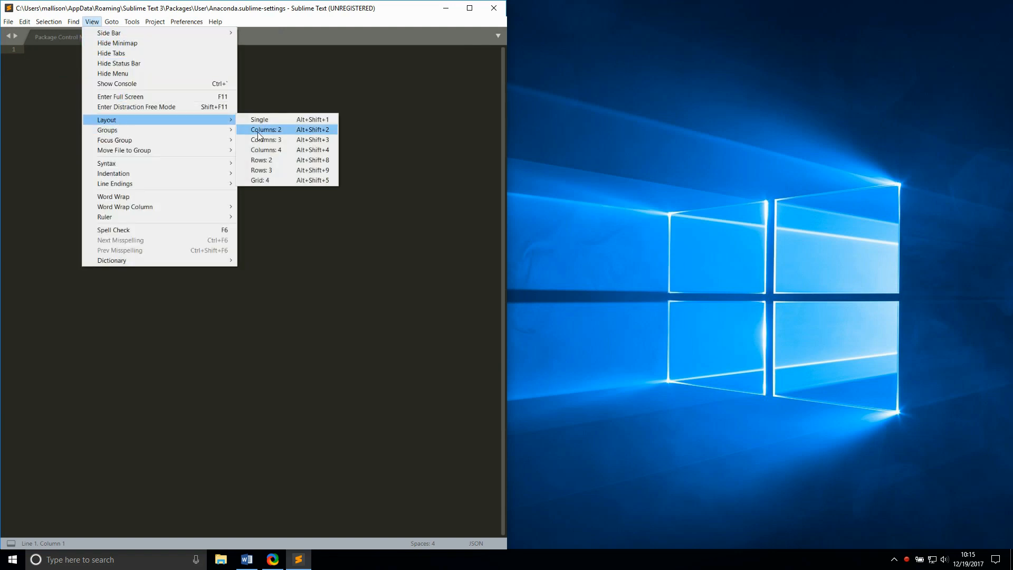
click(262, 129)
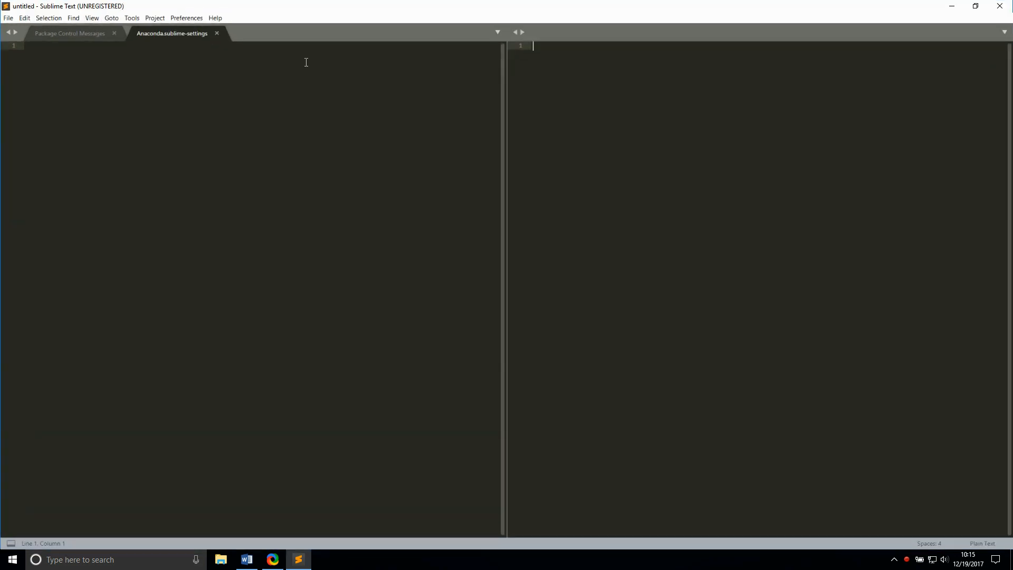
click(186, 17)
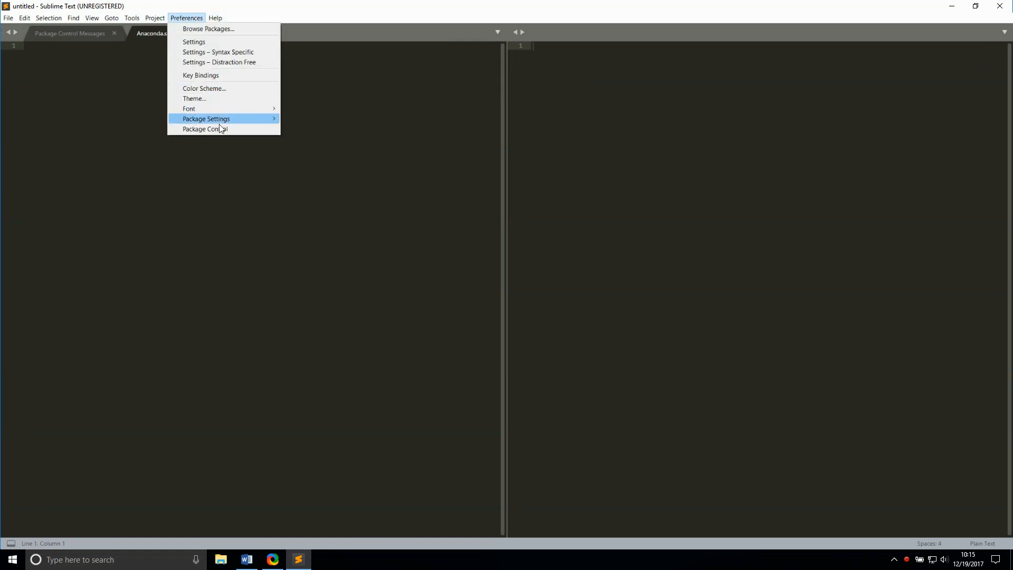
click(206, 119)
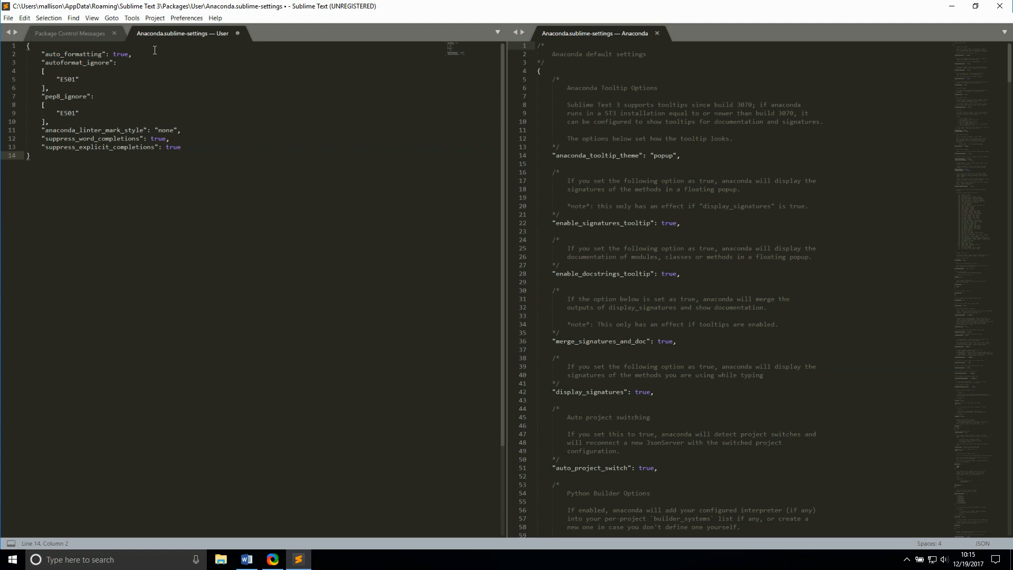
mouse_move(144, 52)
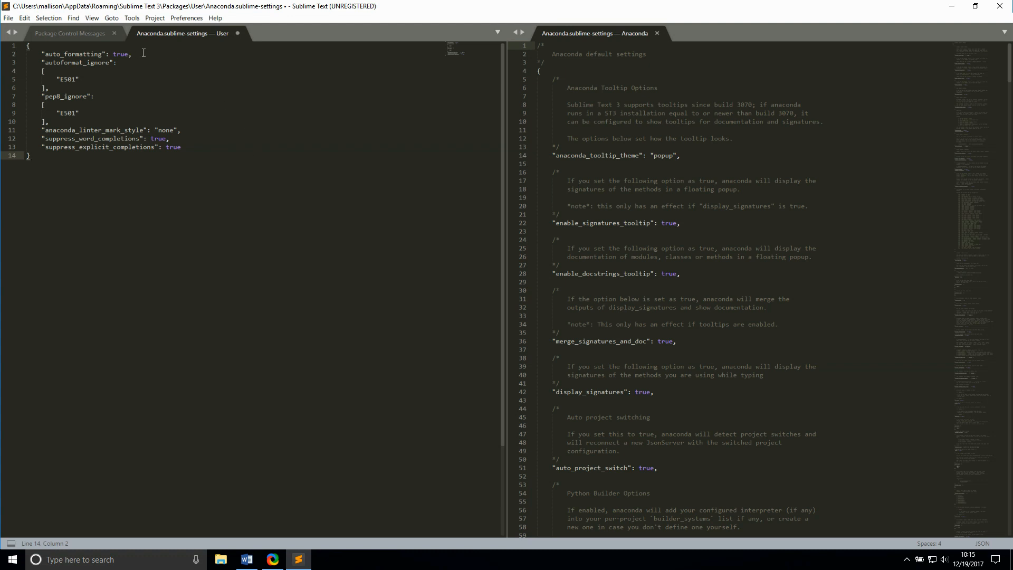
Step: Open Anaconda's Settings – Default file in the right column
click(29, 155)
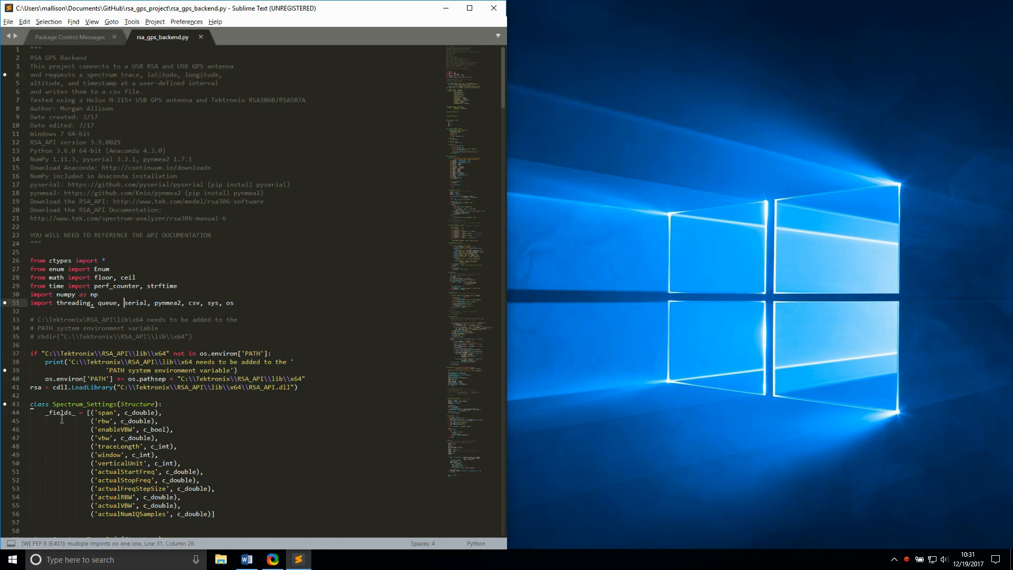
mouse_move(210, 544)
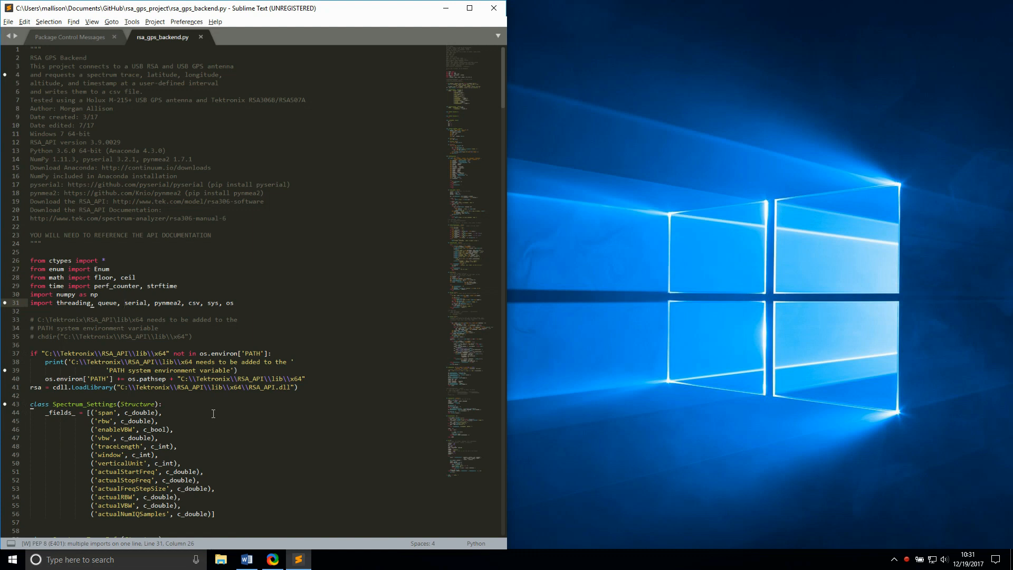
Step: Scroll down through rsa_gps_backend.py to review Anaconda's PEP 8 warnings
scroll(down, 3)
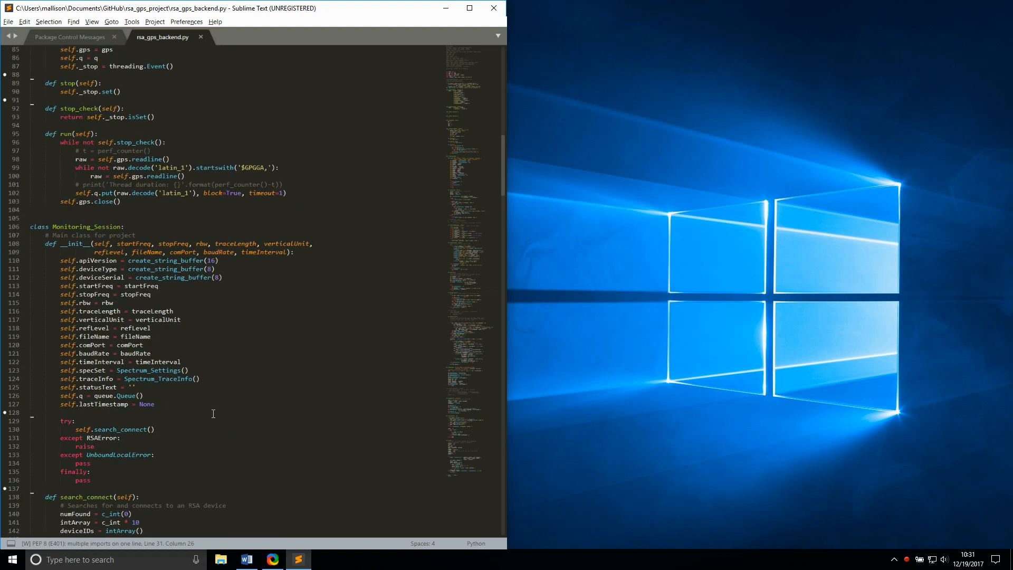
scroll(down, 3)
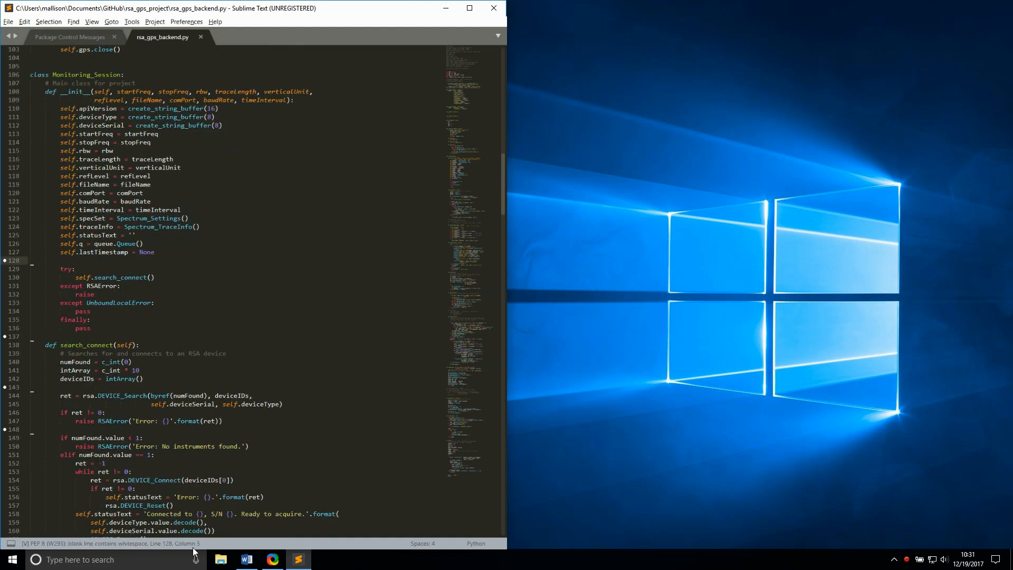
scroll(down, 3)
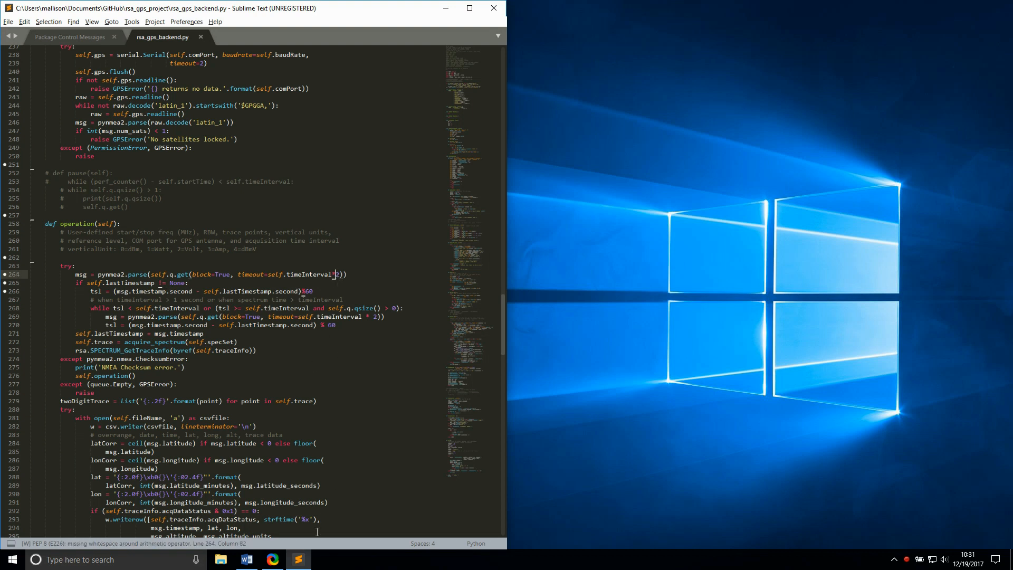
mouse_move(246, 544)
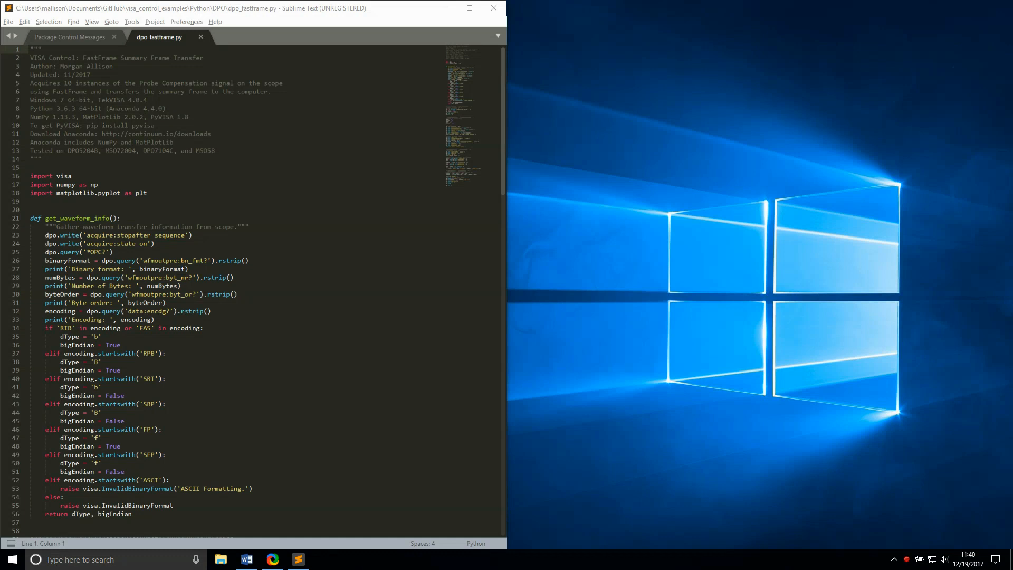
Step: Launch OpenChoice Instrument Manager from a Start search for 'instrument' and view the scope's Properties
click(11, 559)
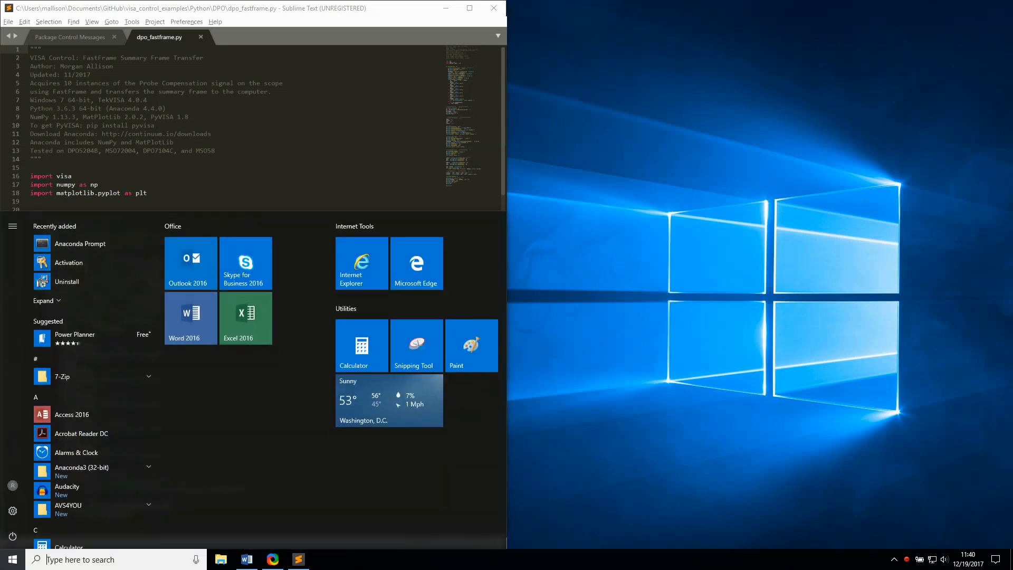
text(instrument)
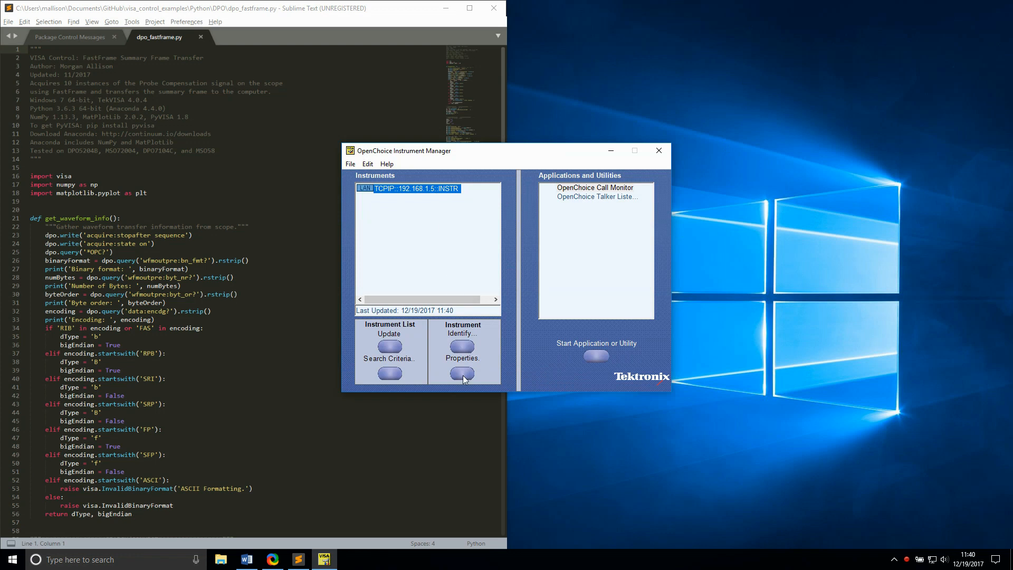
click(461, 374)
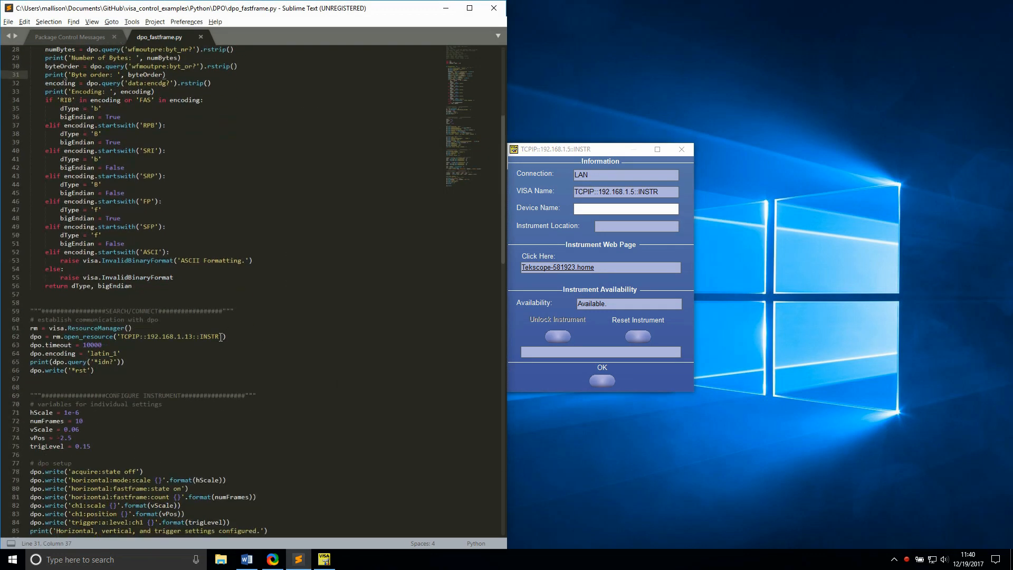
Step: Paste TCPIP::192.168.1.5::INSTR over the old address on line 62 of dpo_fastframe.py
right_click(171, 336)
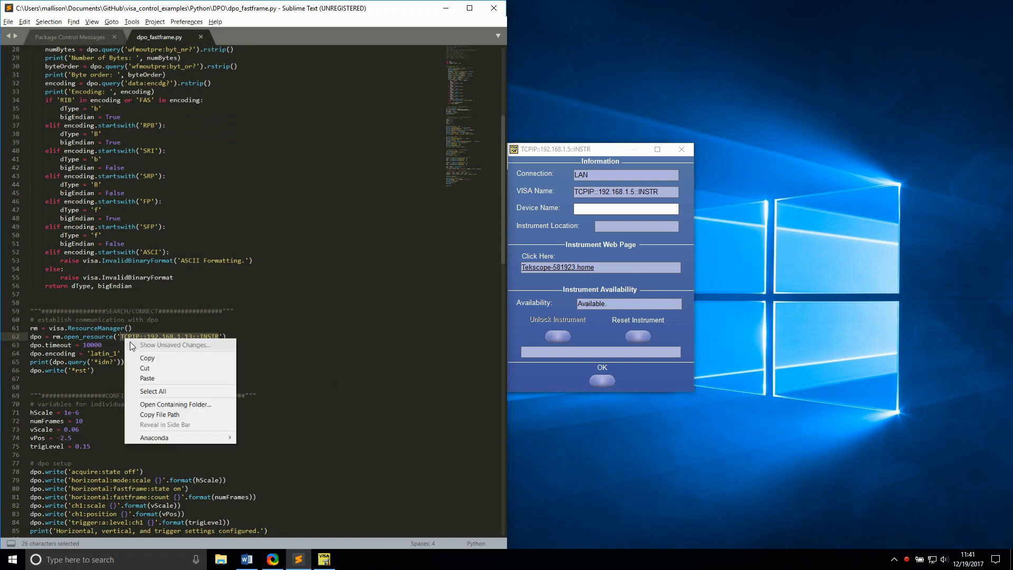
click(293, 336)
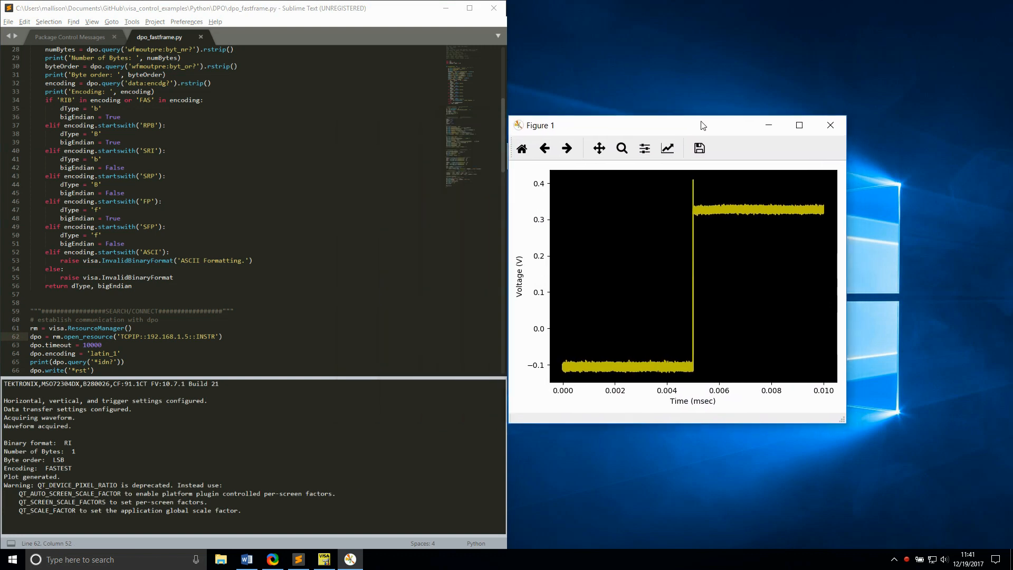
Step: Reposition the Matplotlib Figure 1 window showing the acquired waveform
drag(701, 125, 701, 124)
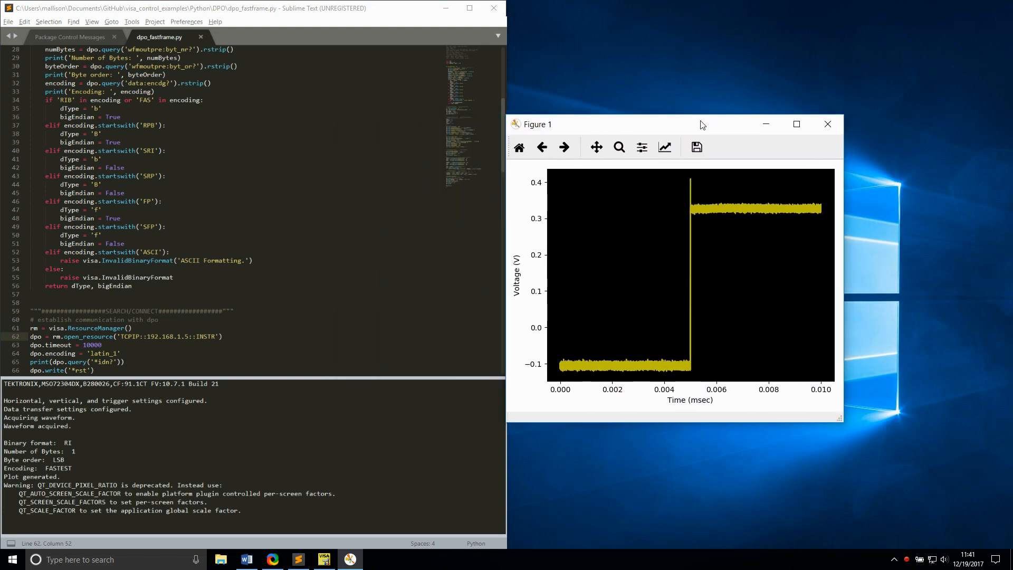